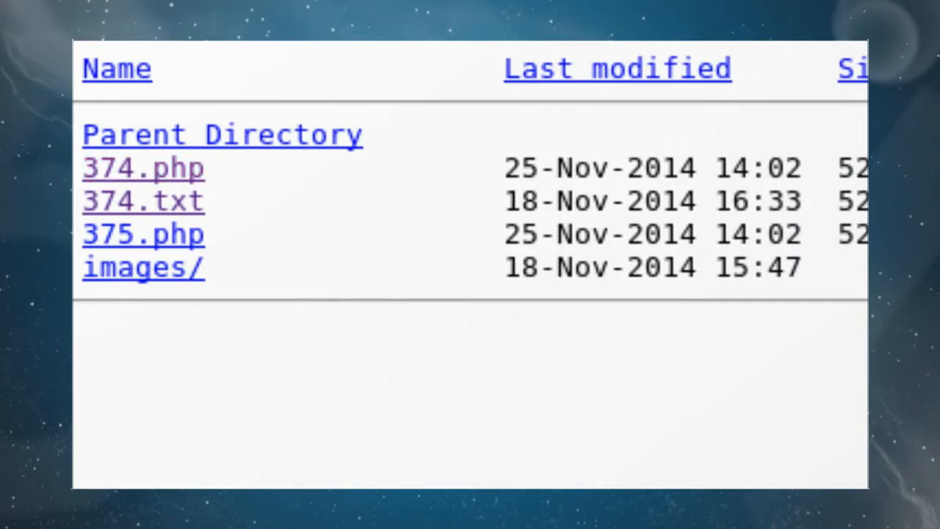
Load the 375.php page from the directory listing to show its thumbnail gallery
click(144, 168)
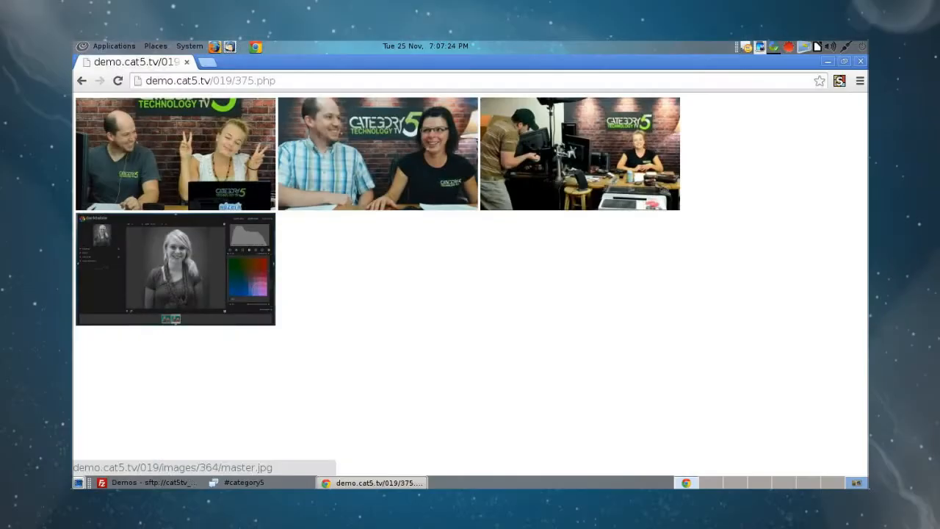
Browse to cat5.tv's web development Files section and download a blank_index template archive
click(335, 61)
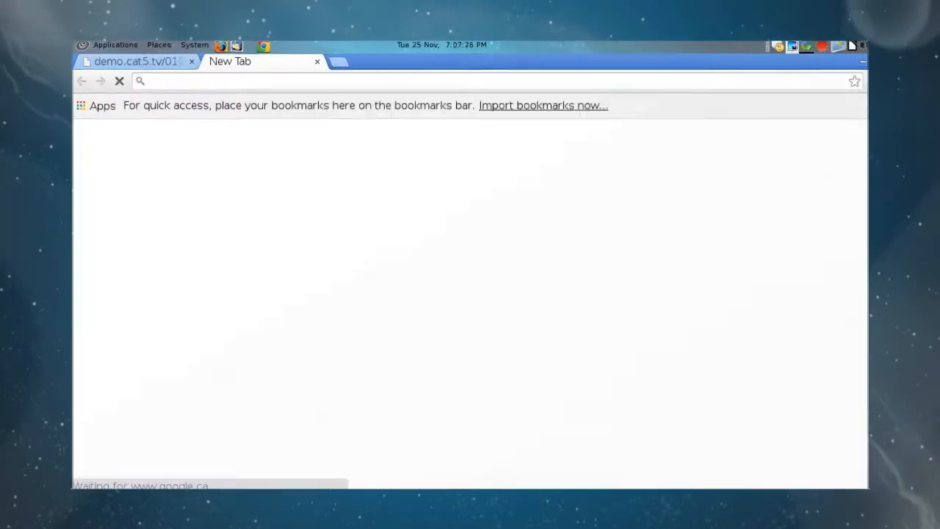
text(cat5.t)
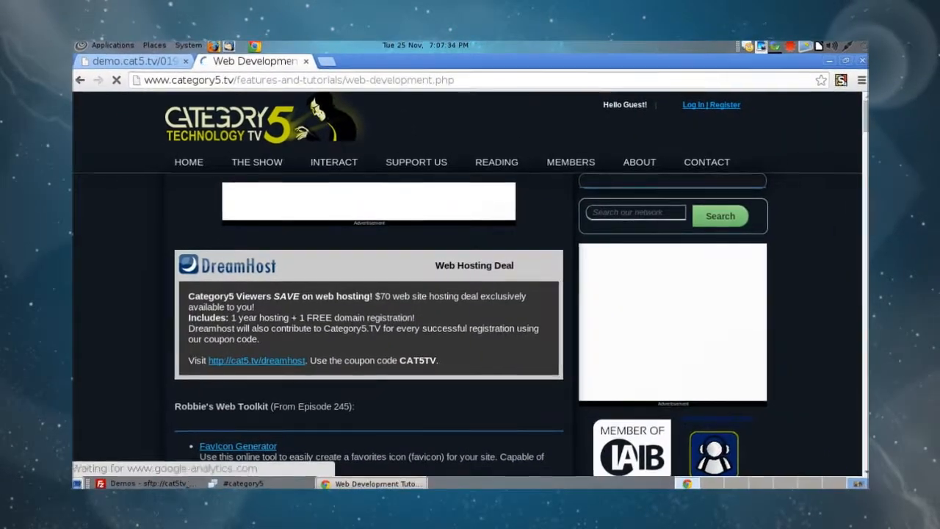
scroll(down, 3)
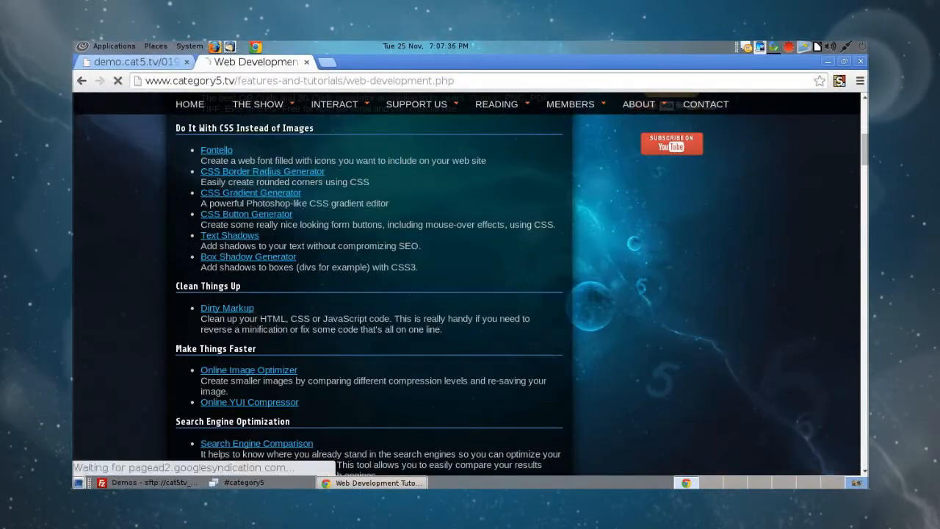
scroll(down, 3)
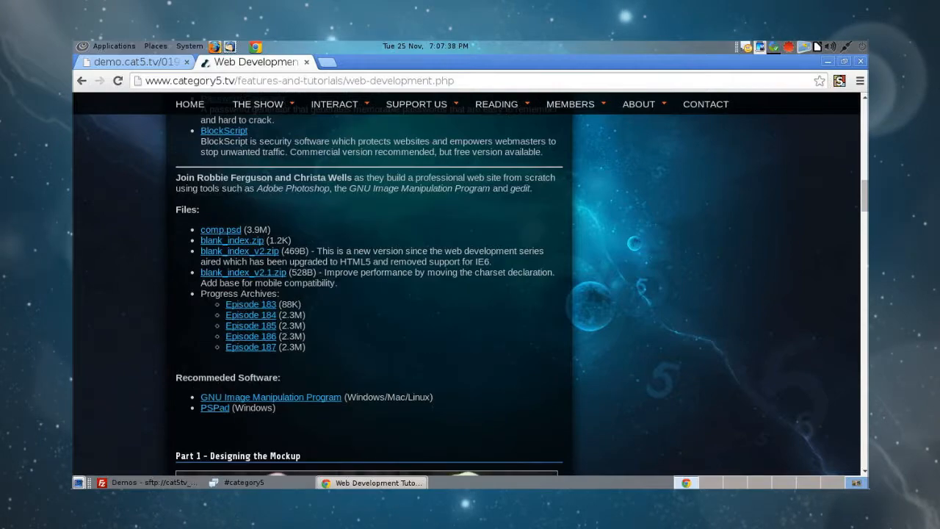
scroll(up, 3)
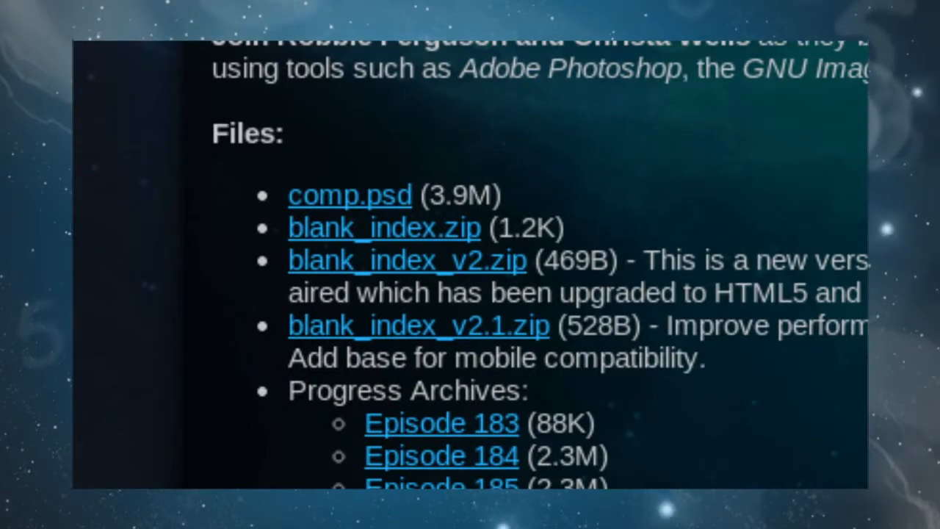
click(406, 260)
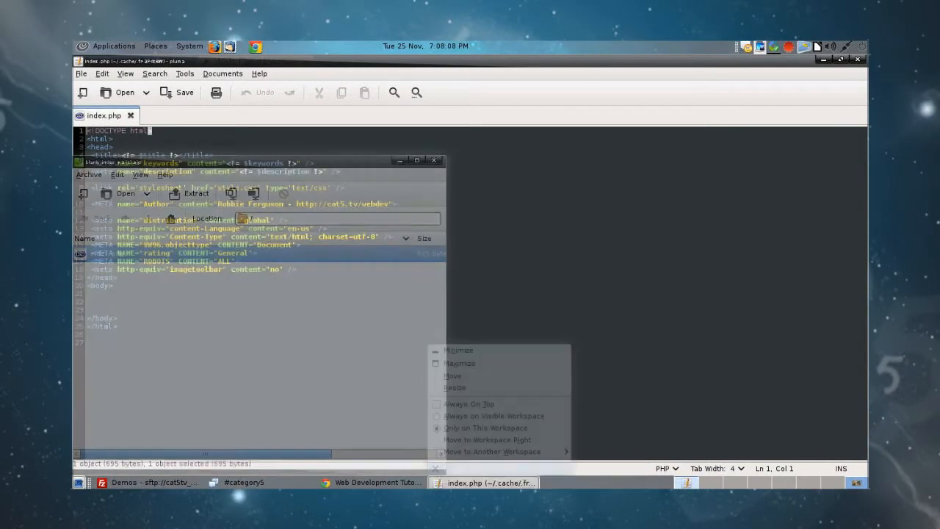
View/Edit 375.php from FileZilla's remote pane so it opens in gedit
click(458, 363)
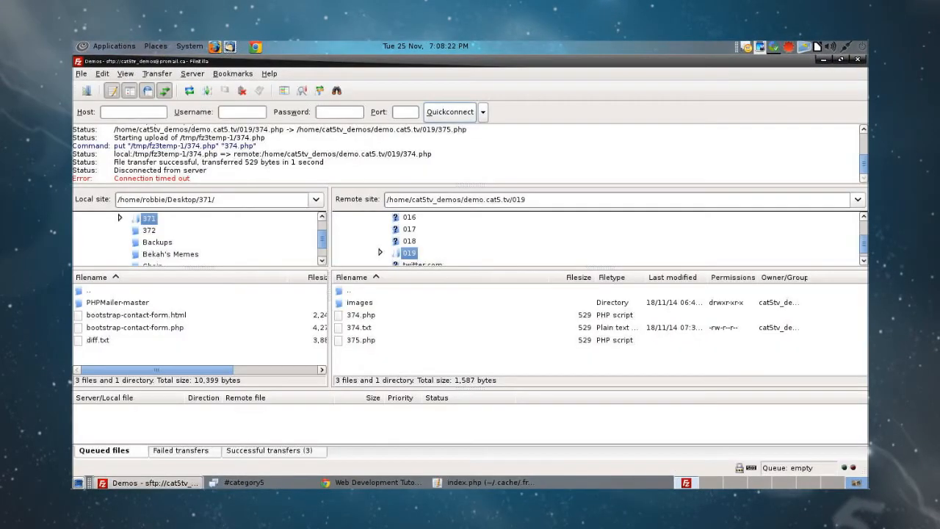
right_click(362, 339)
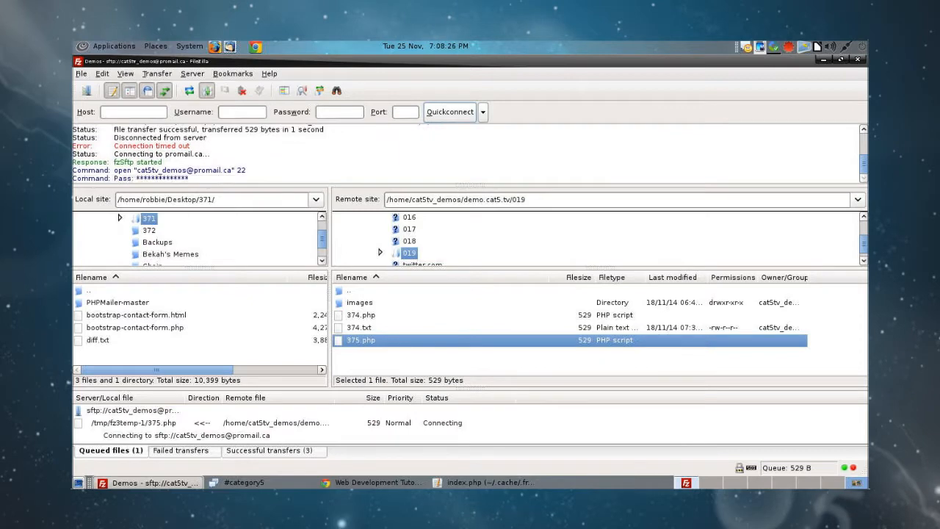
double_click(361, 339)
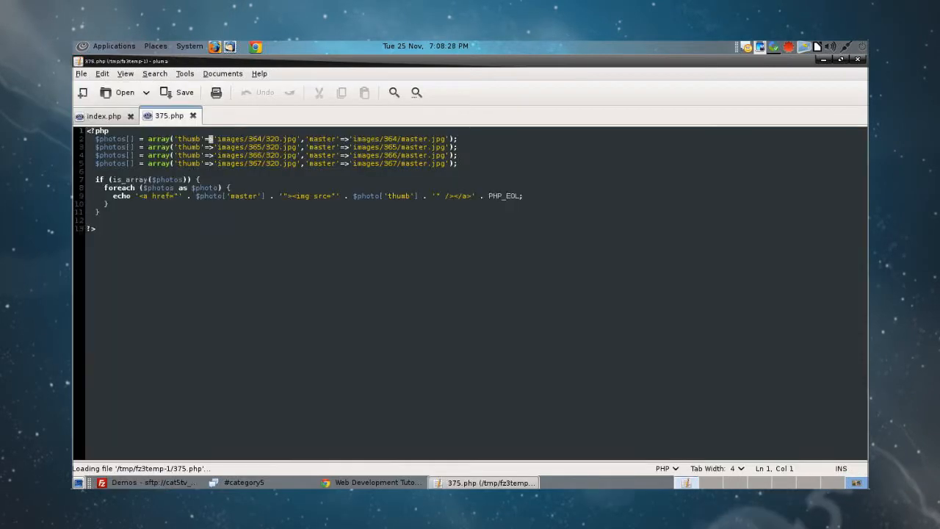
Reopen <?php after the photo array and copy index.php's header and closing tags around the loop
click(103, 114)
text(?>)
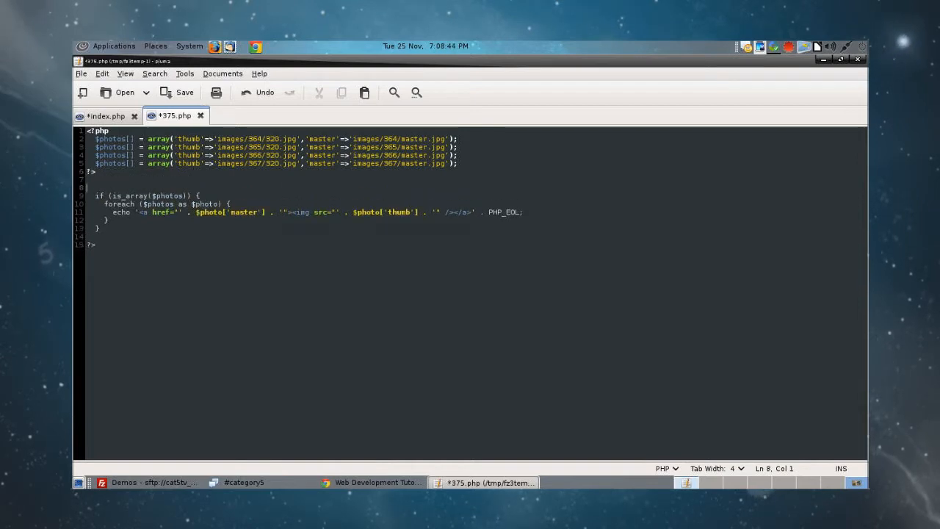
text(<?php)
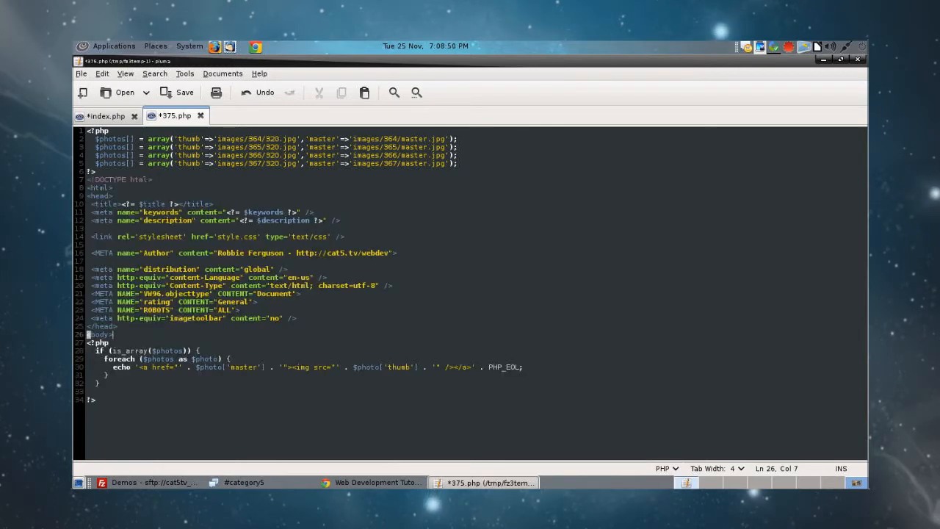
click(106, 115)
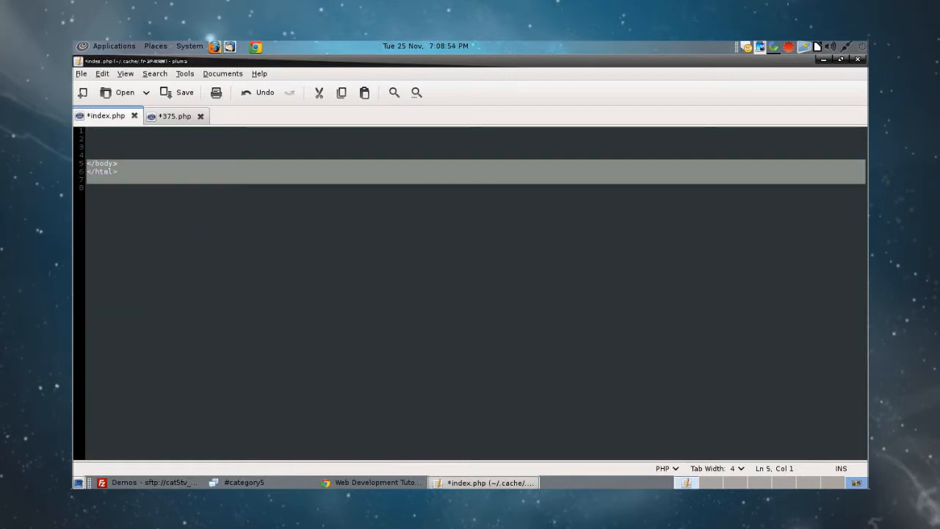
click(175, 114)
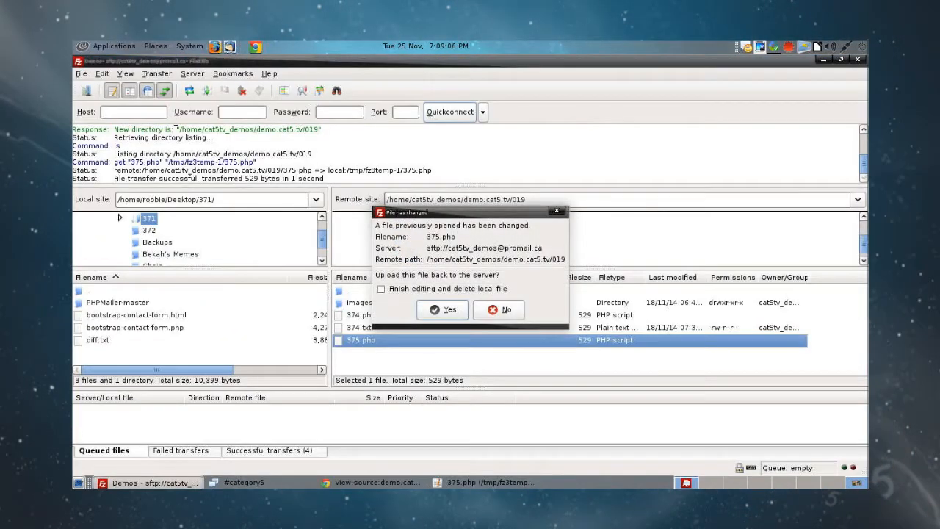
Confirm Yes in the 'file has been changed' dialog to upload 375.php
click(441, 308)
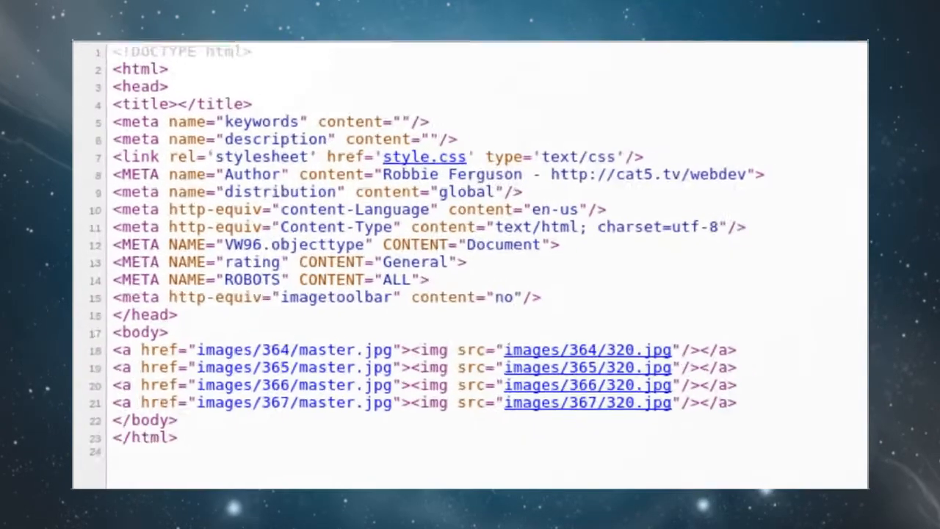
Reload the 375.php gallery, view the first thumbnail's master.jpg, and go Back
scroll(down, 3)
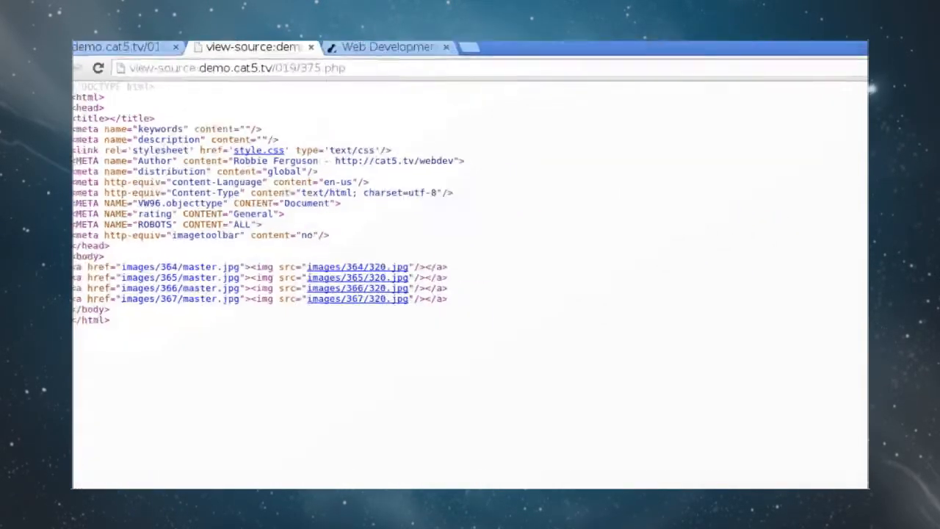
click(136, 45)
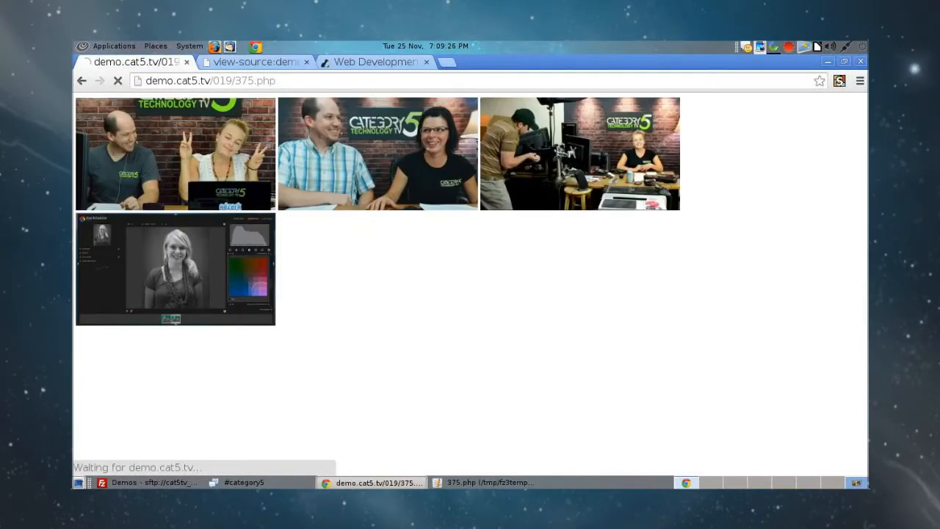
click(305, 61)
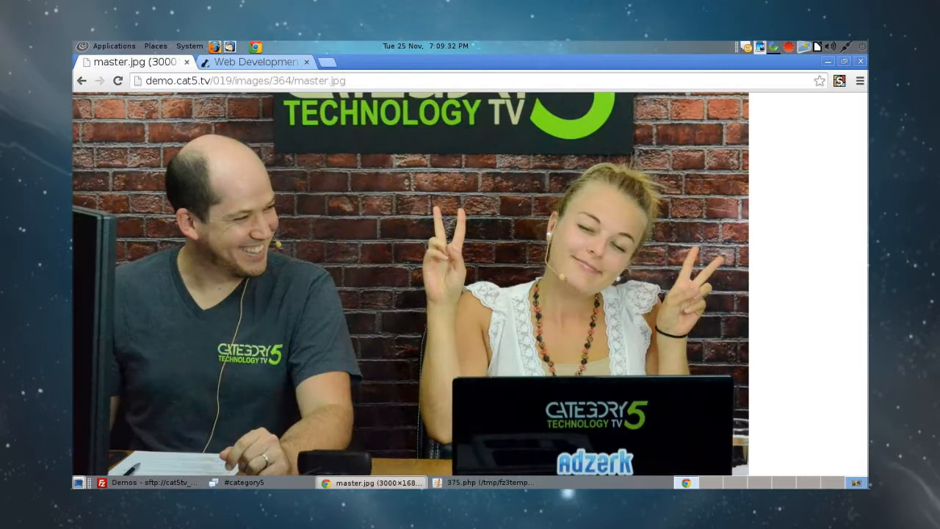
click(82, 81)
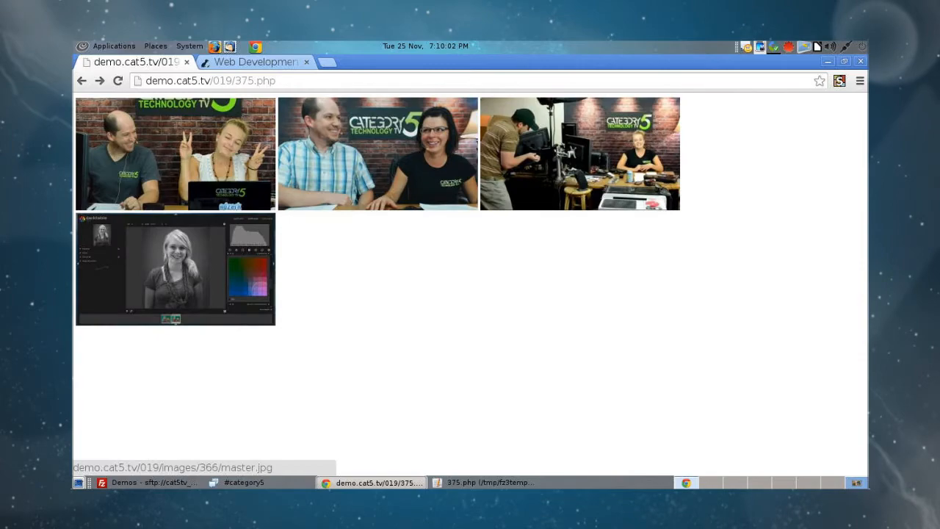
Scroll through the finished 375.php source in gedit to review the gallery loop
click(483, 482)
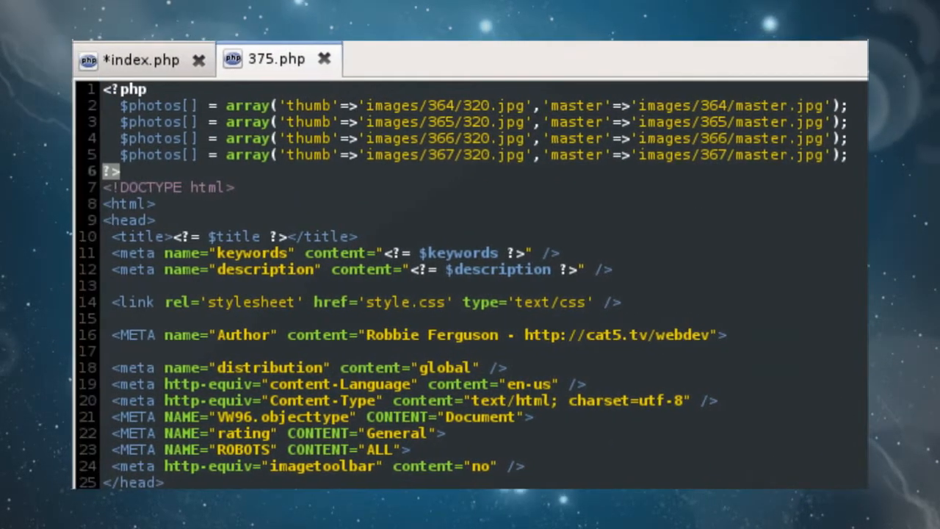
scroll(down, 3)
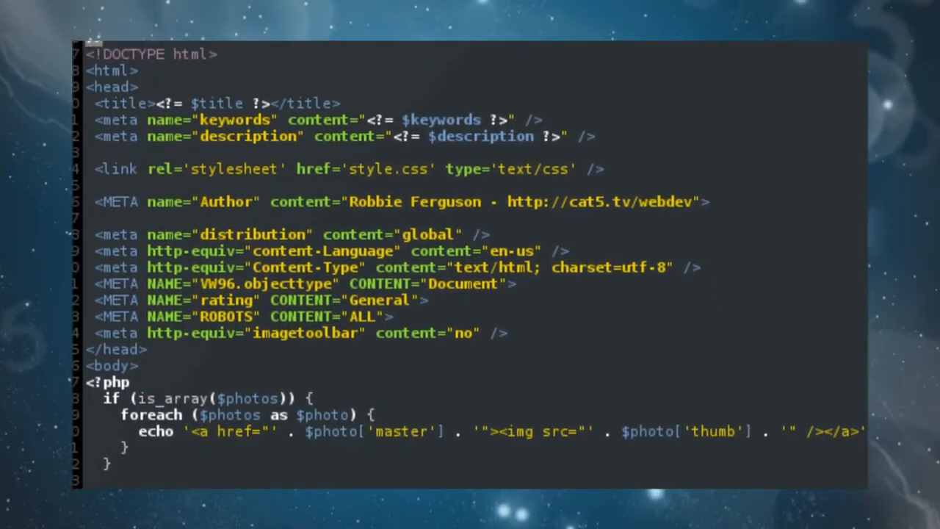
scroll(down, 3)
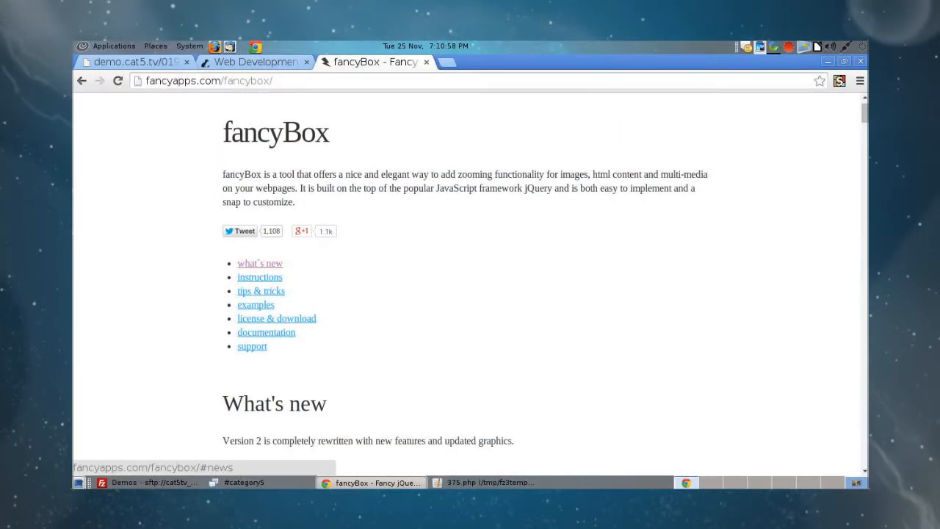
Preview the city, forest, lake and gallery example photos in the fancyBox lightbox, closing each
click(255, 304)
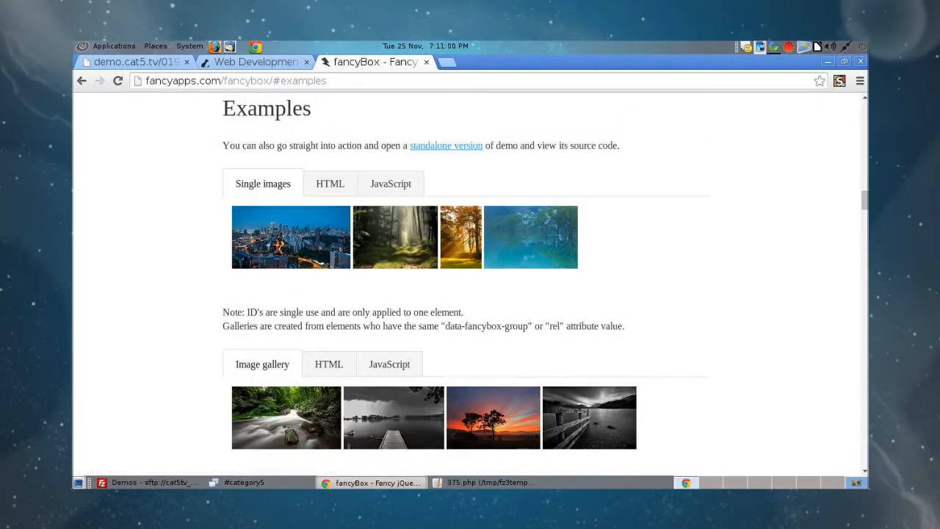
click(291, 237)
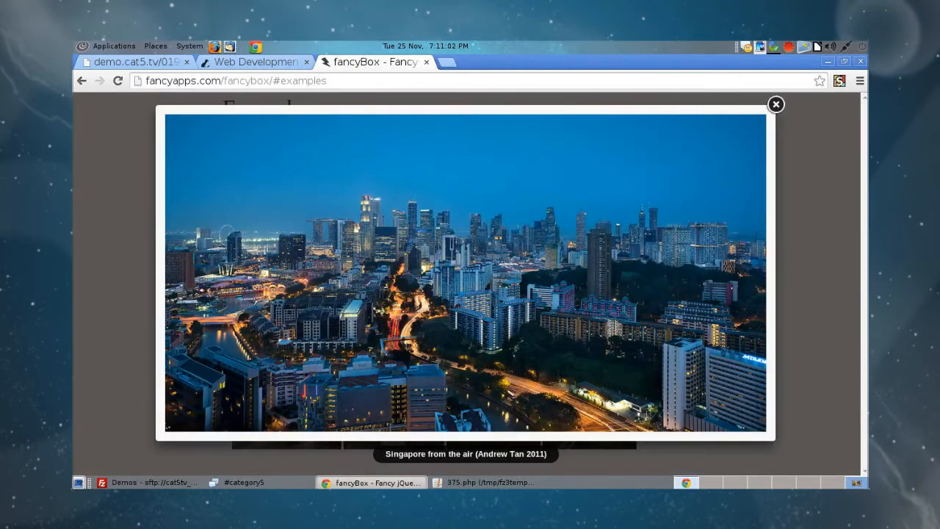
click(776, 102)
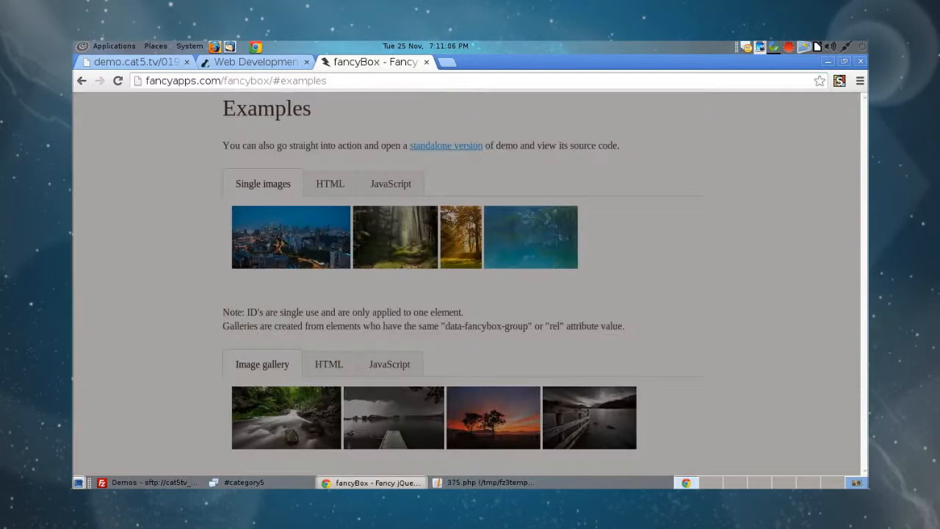
click(461, 236)
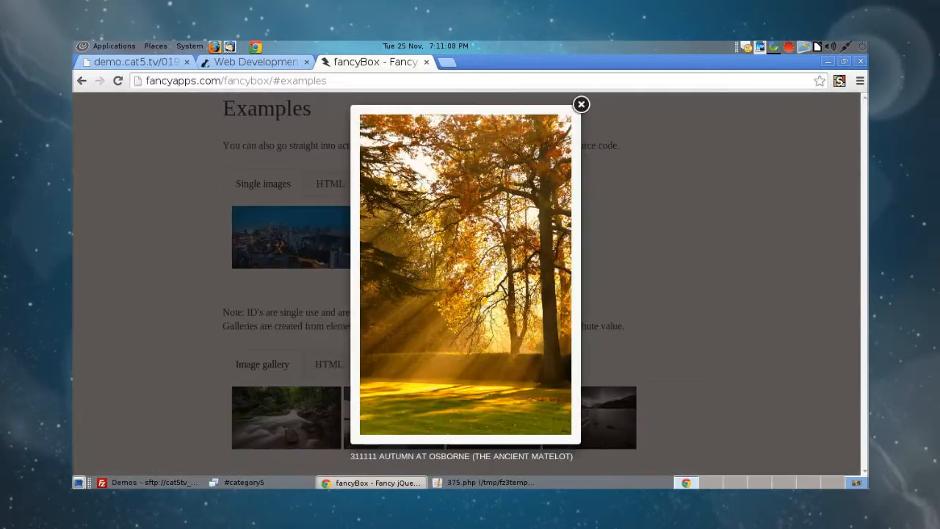
click(581, 103)
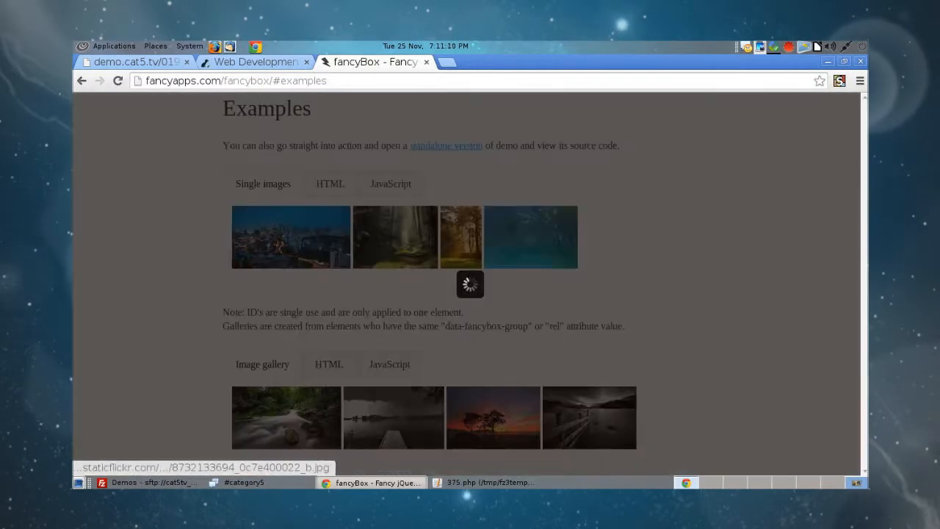
click(530, 237)
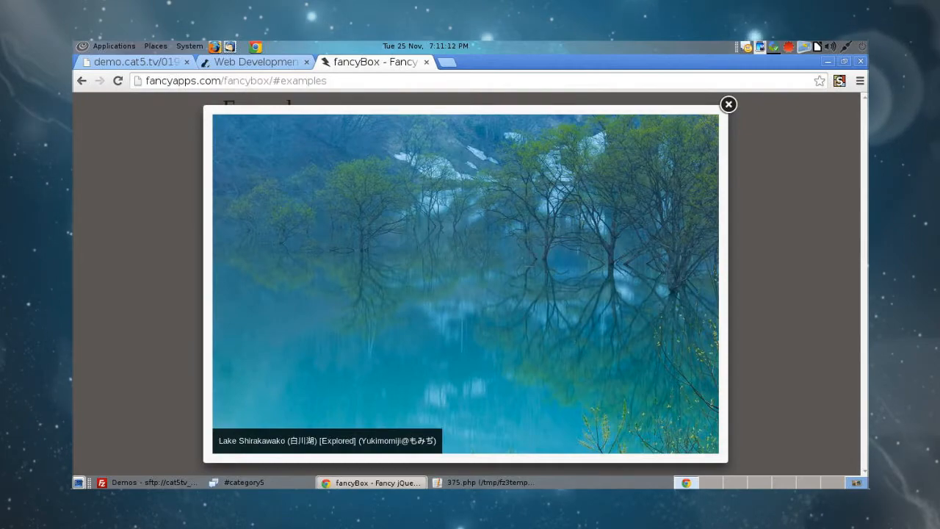
click(728, 102)
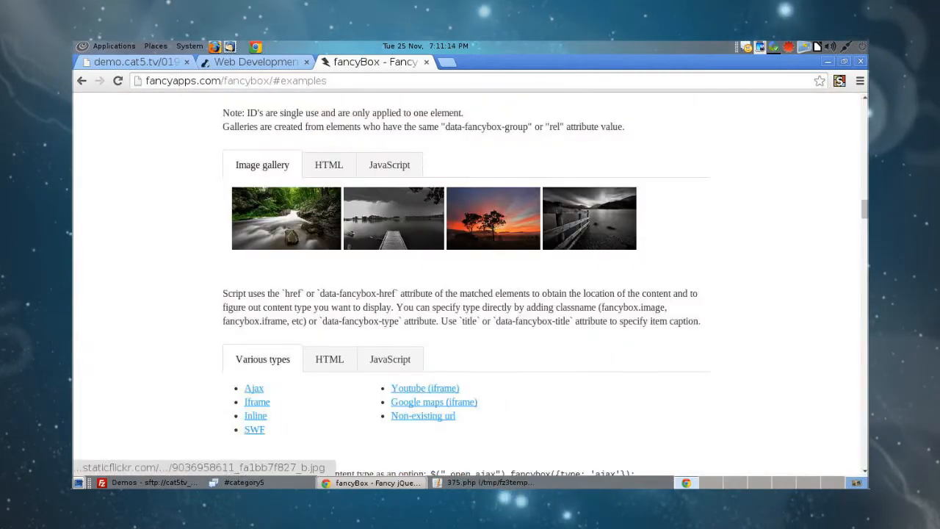
click(285, 217)
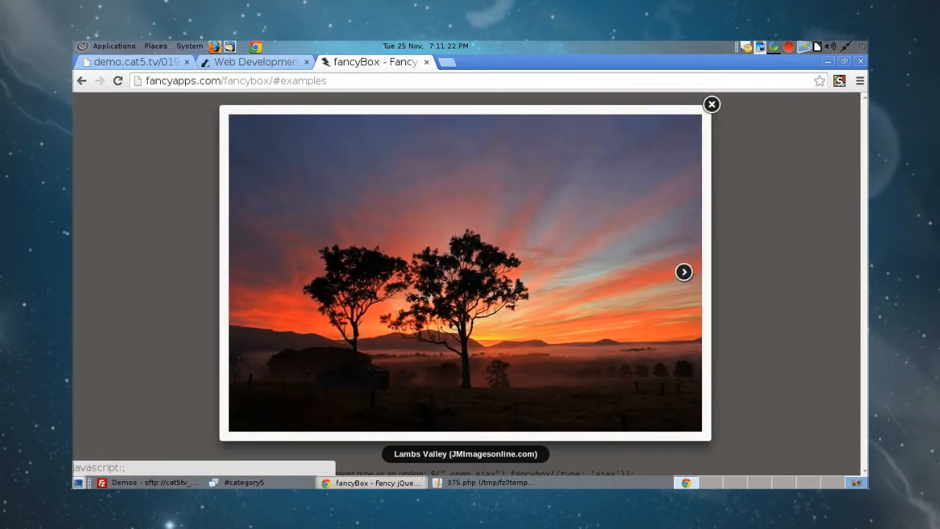
click(710, 103)
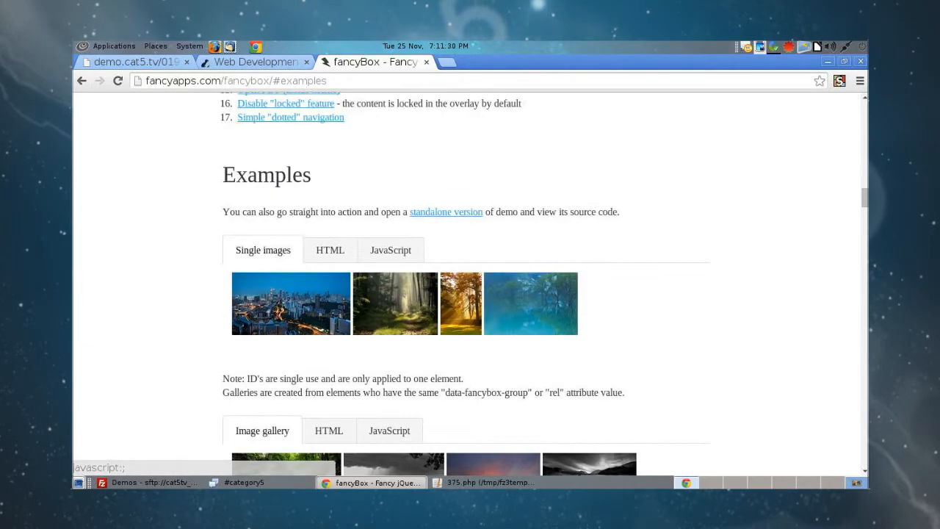
View the fancyBox demo's page source and scroll through its script and stylesheet includes
click(447, 212)
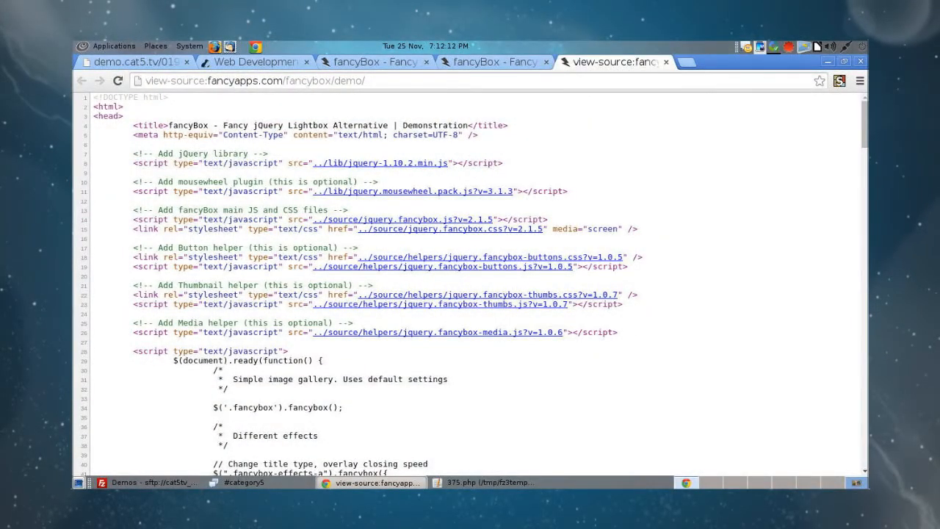
scroll(down, 3)
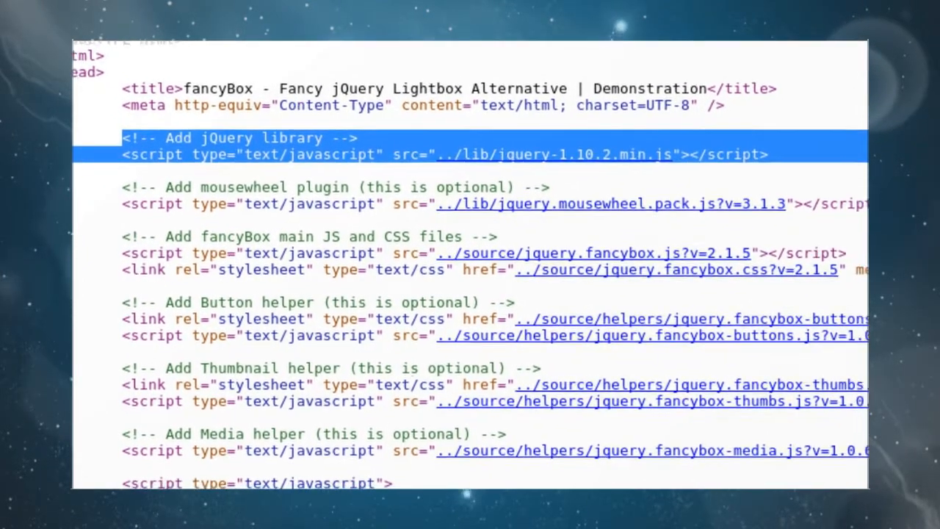
scroll(right, 3)
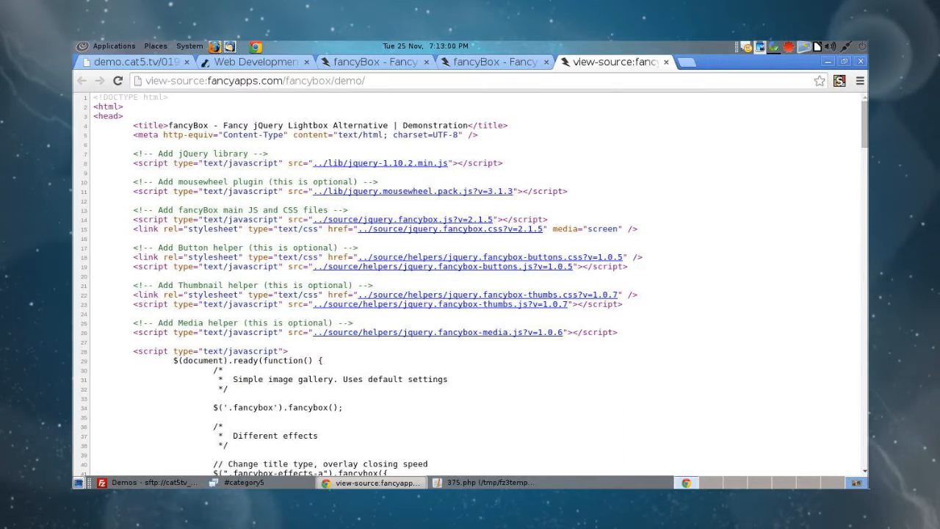
Add the jquery-1.10.2.min.js script tag to 375.php's head after the stylesheet link
triple_click(316, 163)
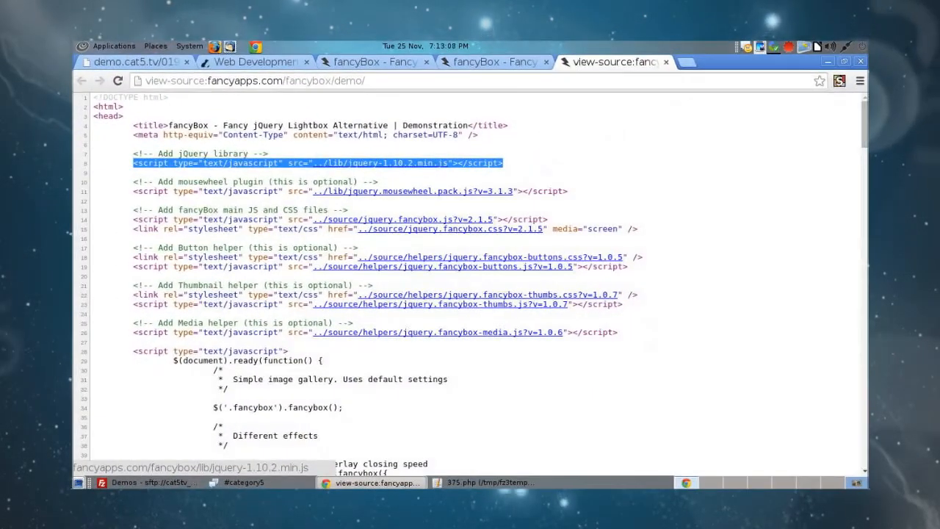
click(490, 482)
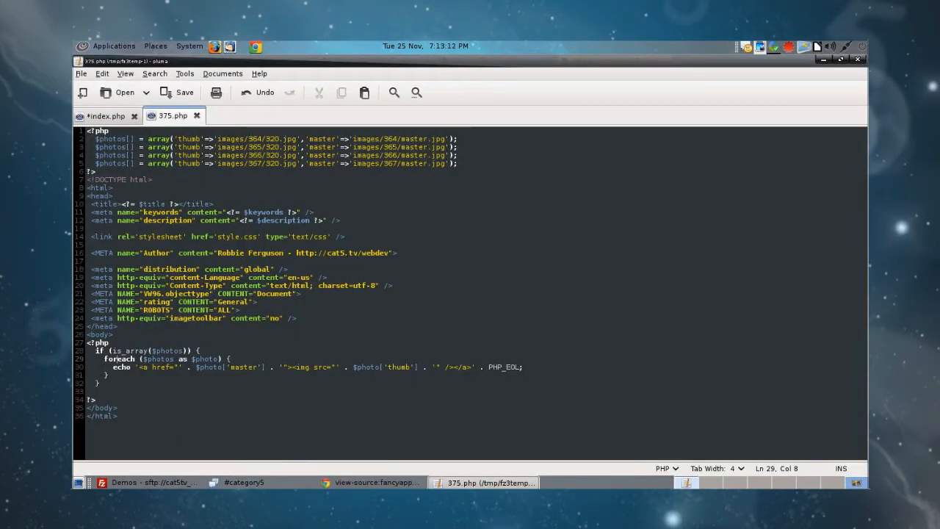
text(<script type="text/javascript" src="../lib/jquery-1.10.2.min.js"></script>)
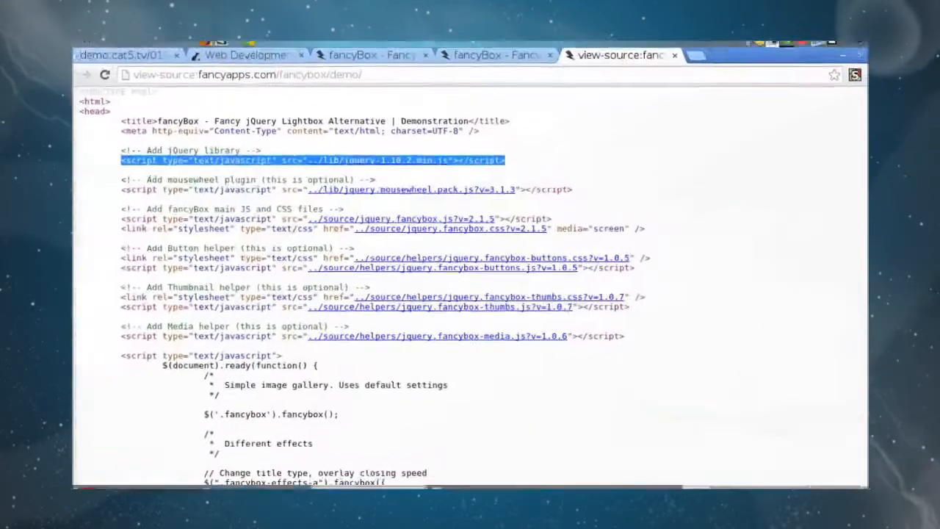
Search cdnjs for jquery and select the jquery.min.js CDN address on its library page
click(690, 55)
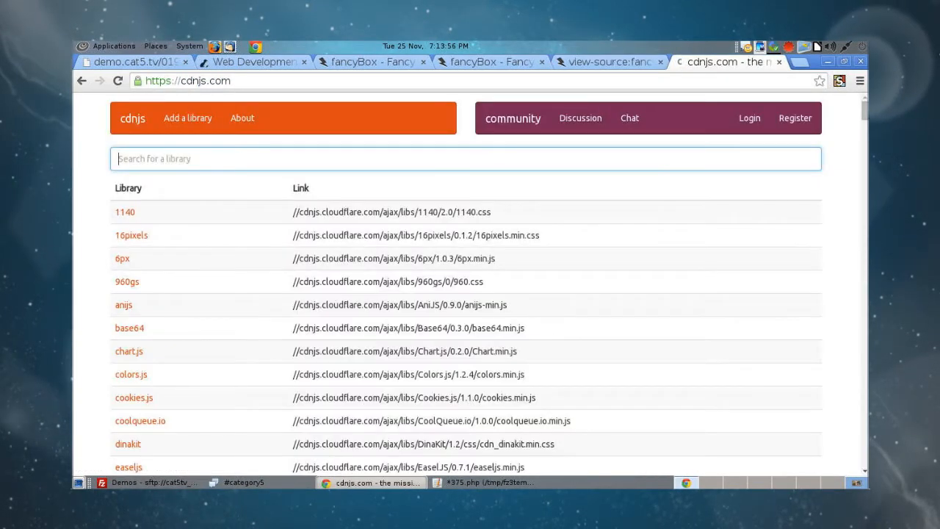
text(jquery)
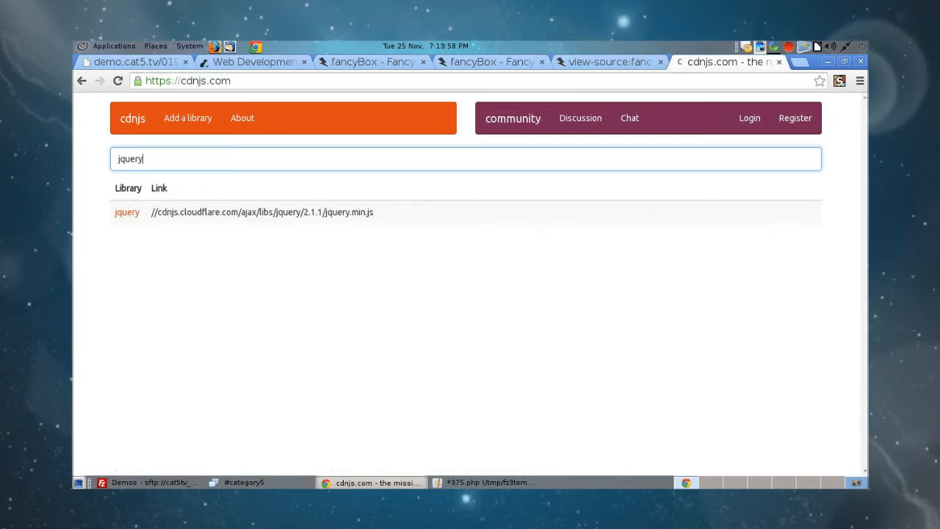
click(127, 211)
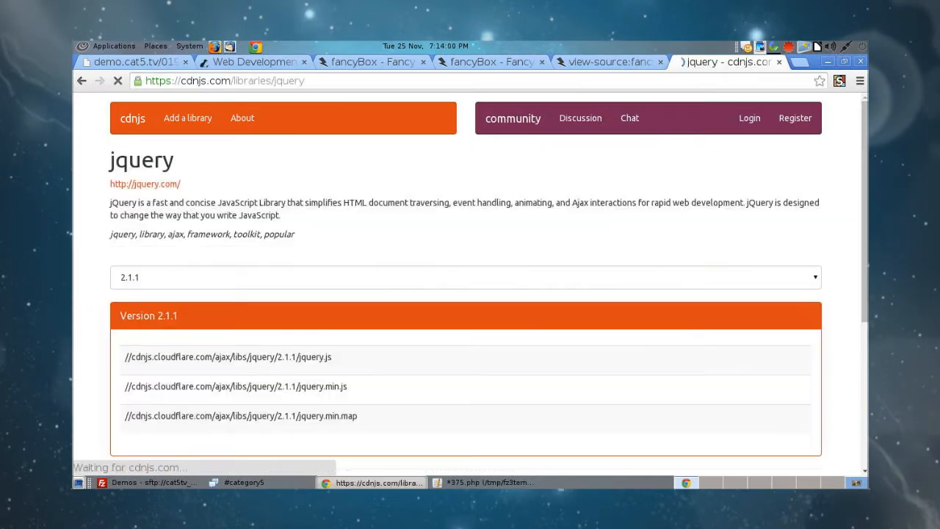
scroll(down, 3)
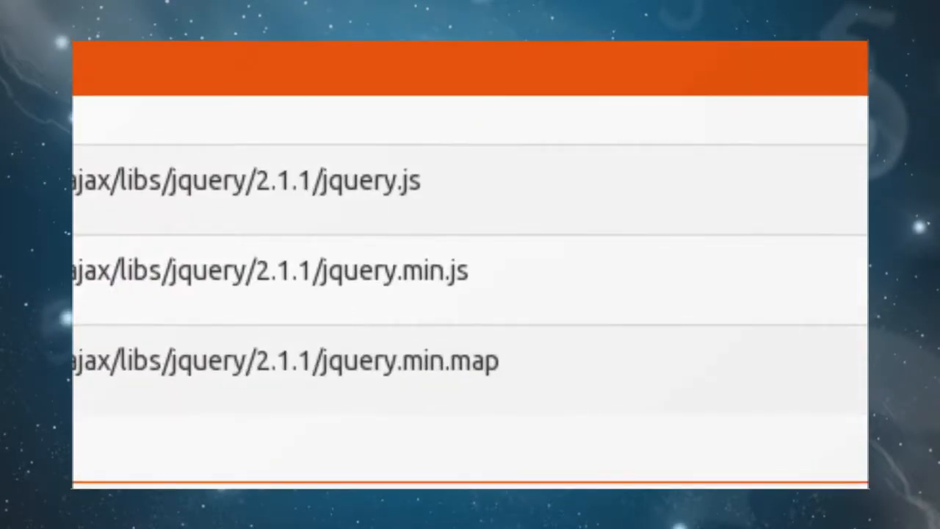
double_click(261, 218)
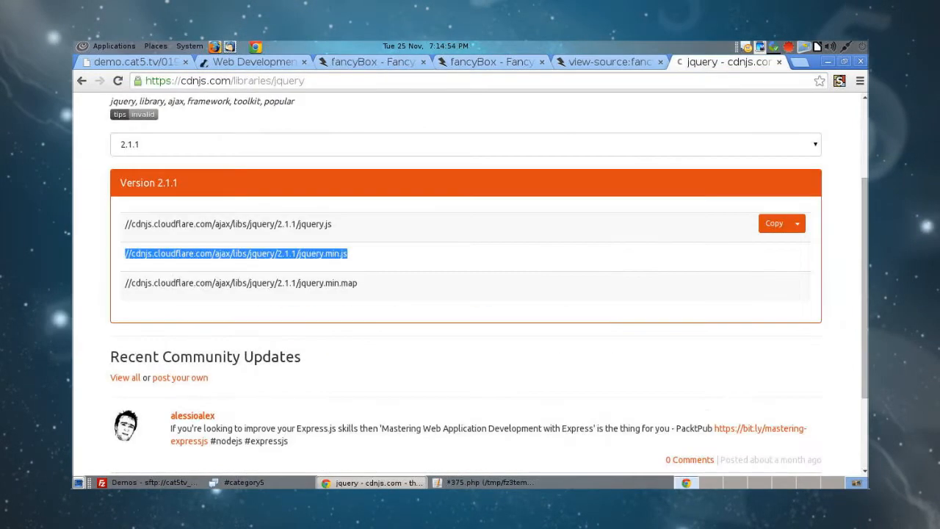
Point the jQuery script tag's src in 375.php at the cdnjs address over https
click(481, 481)
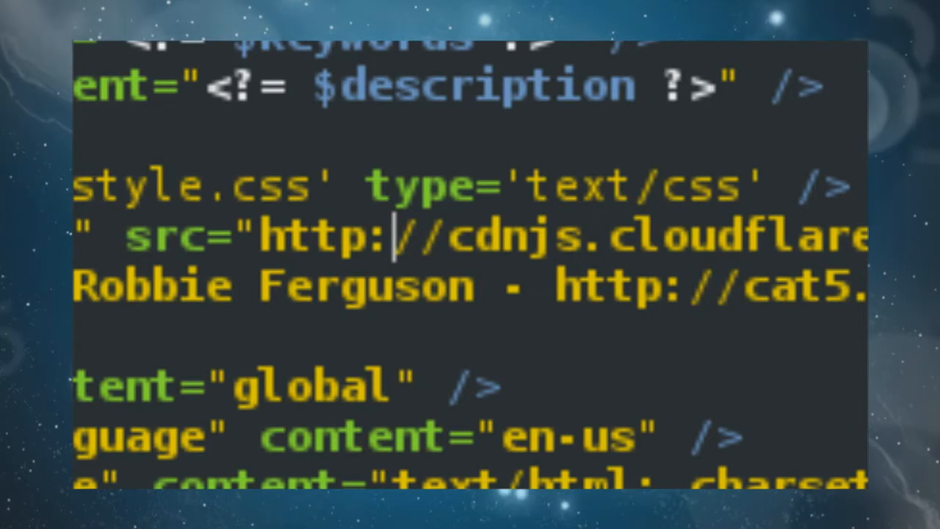
text(s://cdnjs.com/libraries/jquery)
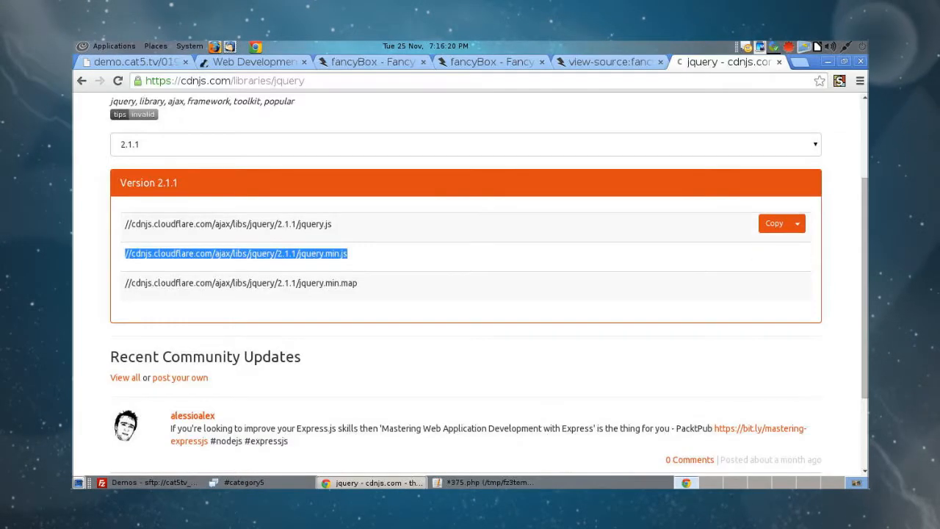
Search cdnjs for fancybox and scroll through its hosted file list
click(608, 62)
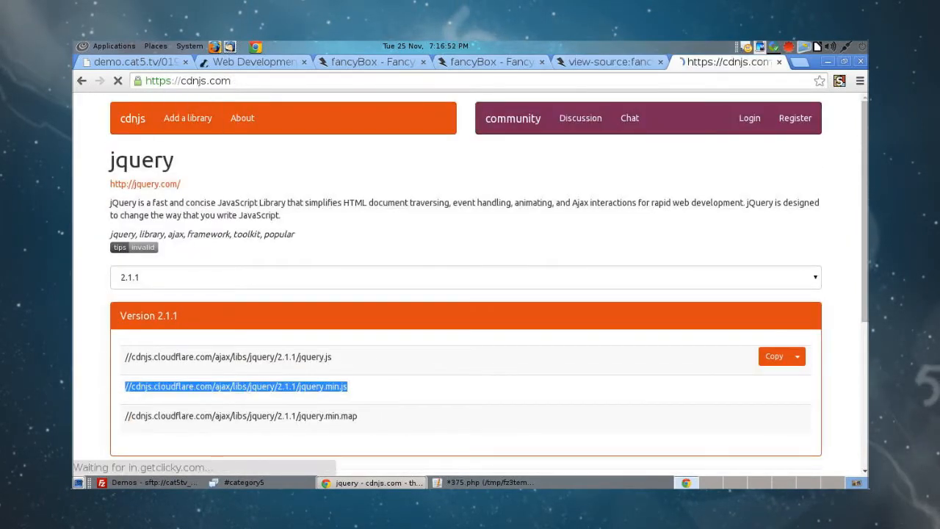
text(f)
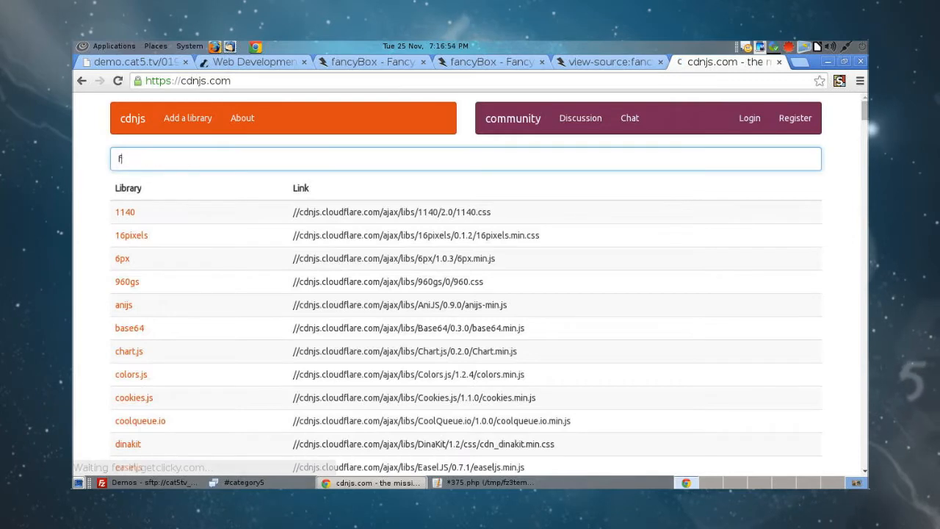
text(ancybox)
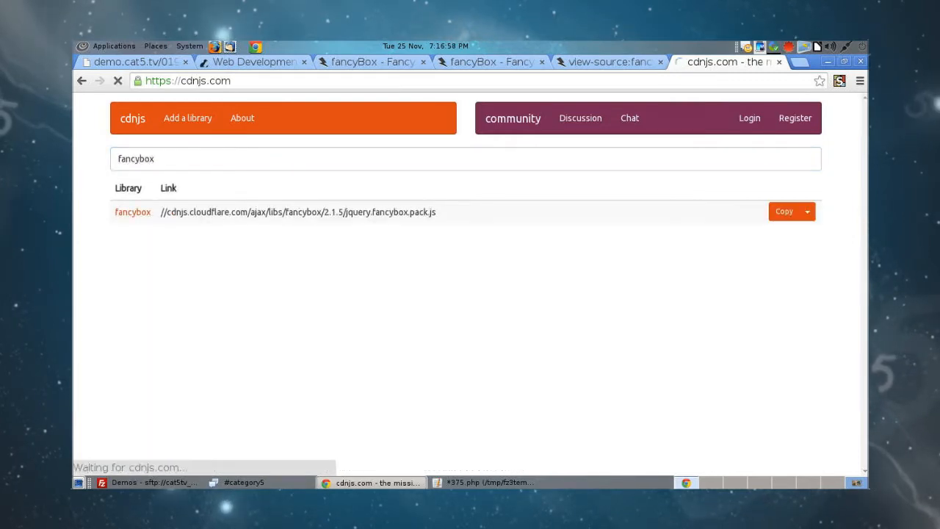
click(132, 212)
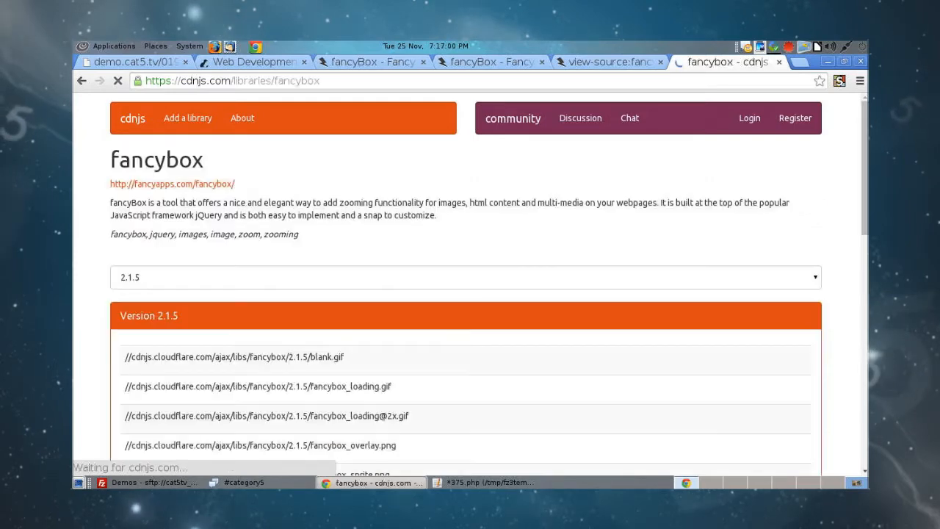
scroll(down, 3)
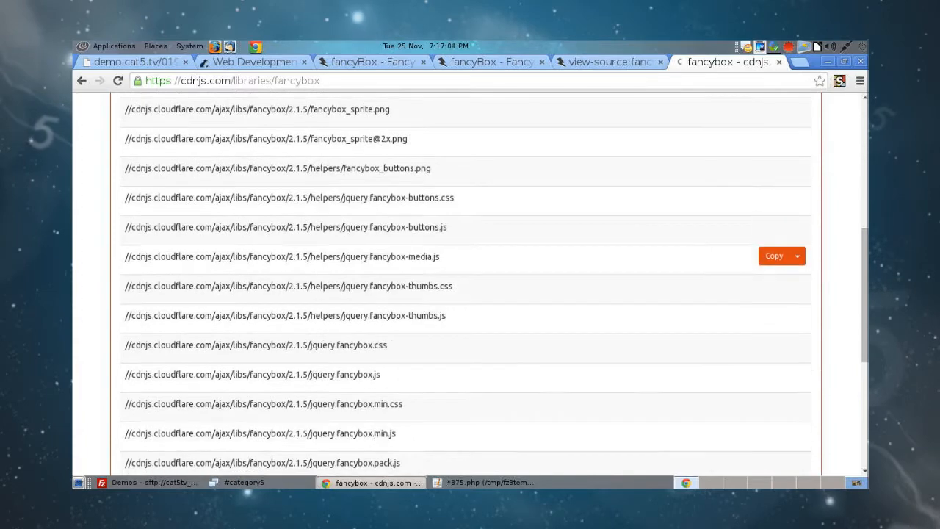
key(ctrl+f)
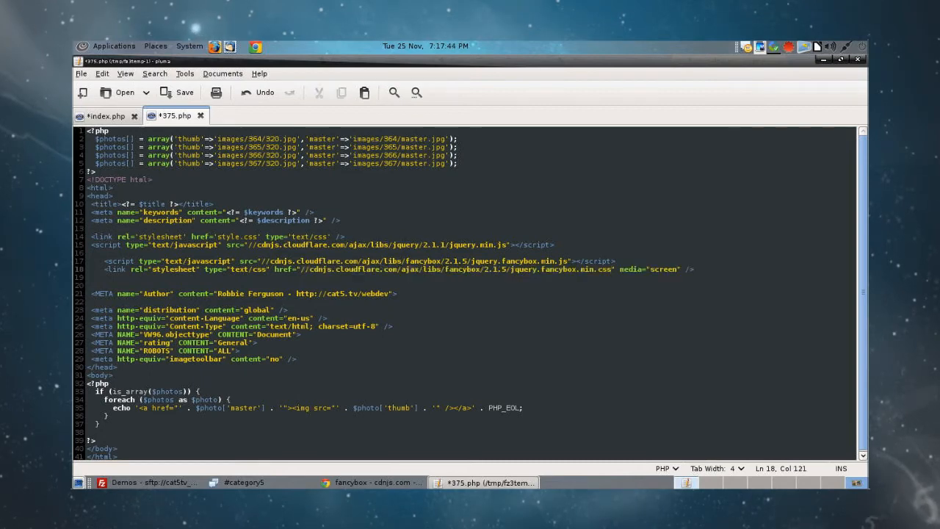
Save 375.php with the cdnjs fancyBox script and stylesheet tags in its head
key(ctrl+s)
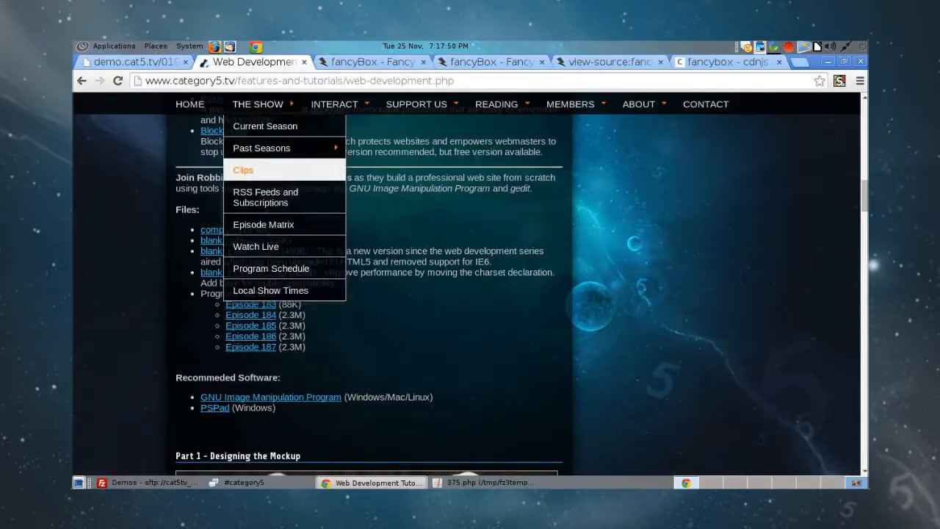
Return to the cdnjs fancyBox file list to locate jquery.fancybox.min.js
click(135, 62)
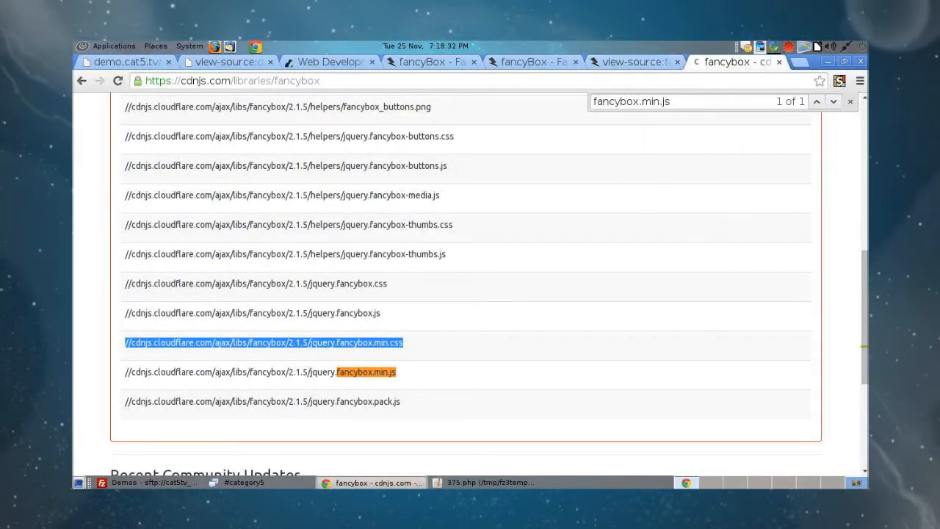
Try the fancyBox gallery example by enlarging and closing the waterfall photo
click(532, 61)
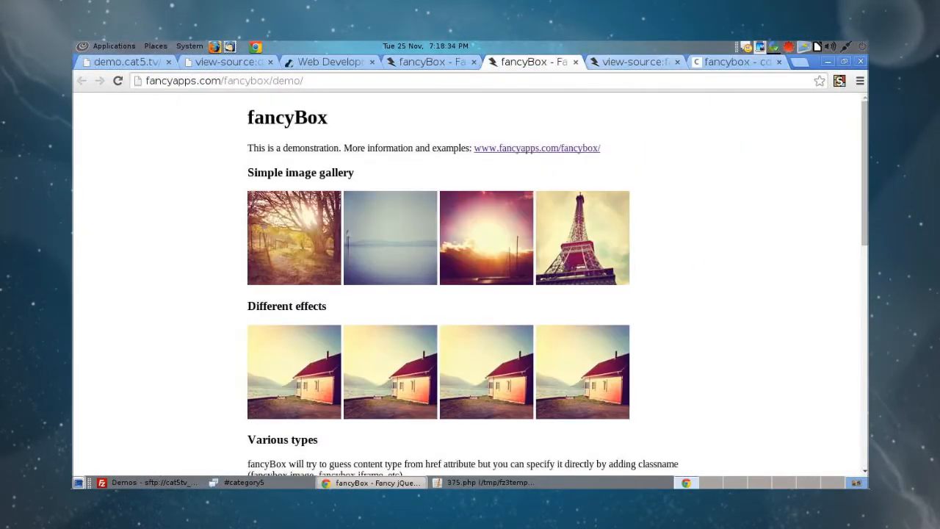
click(632, 61)
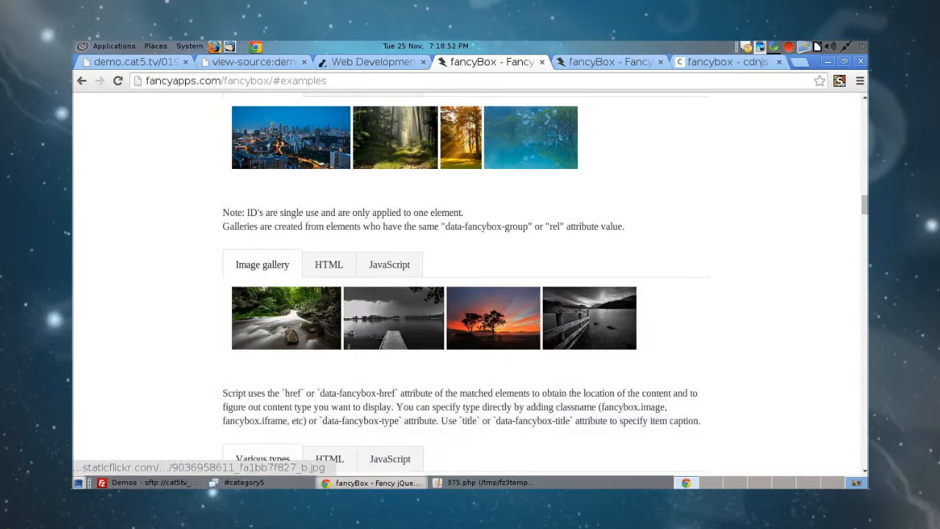
click(285, 318)
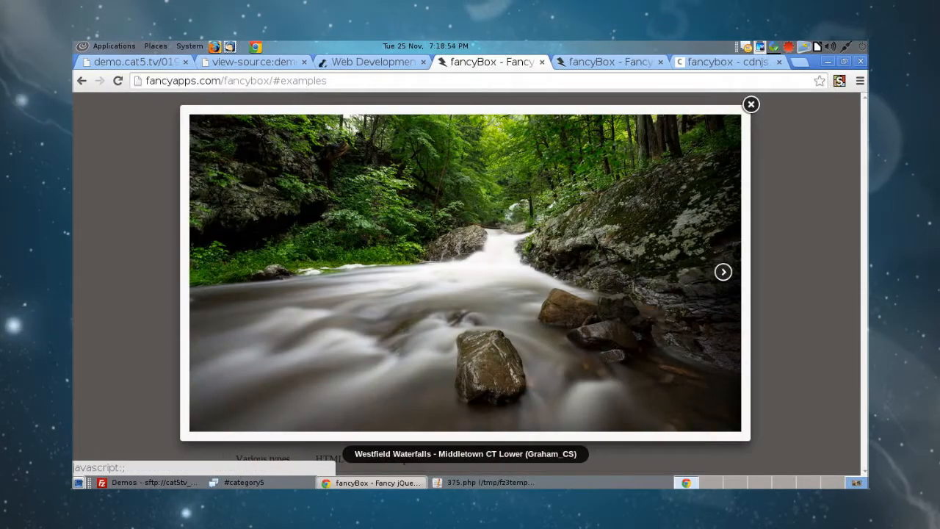
click(722, 272)
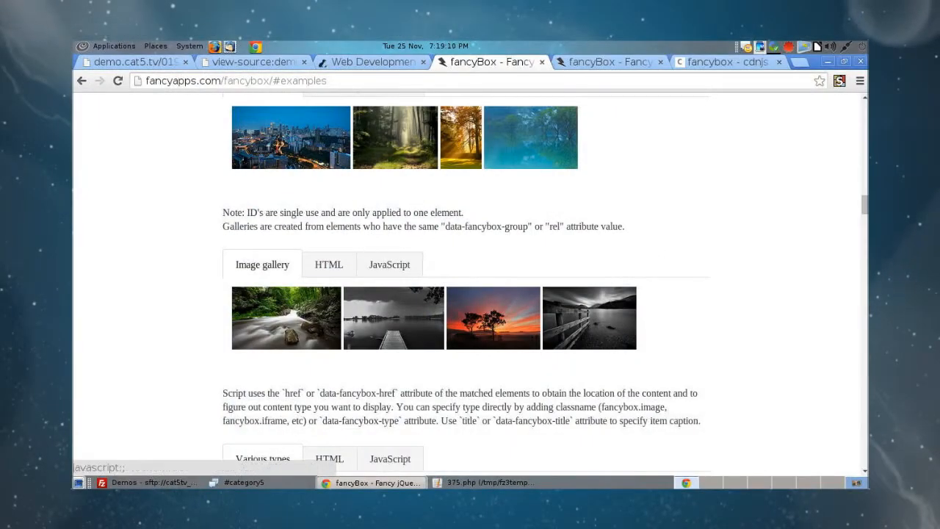
View the gallery example's HTML and JavaScript, ending on the HTML markup
click(329, 265)
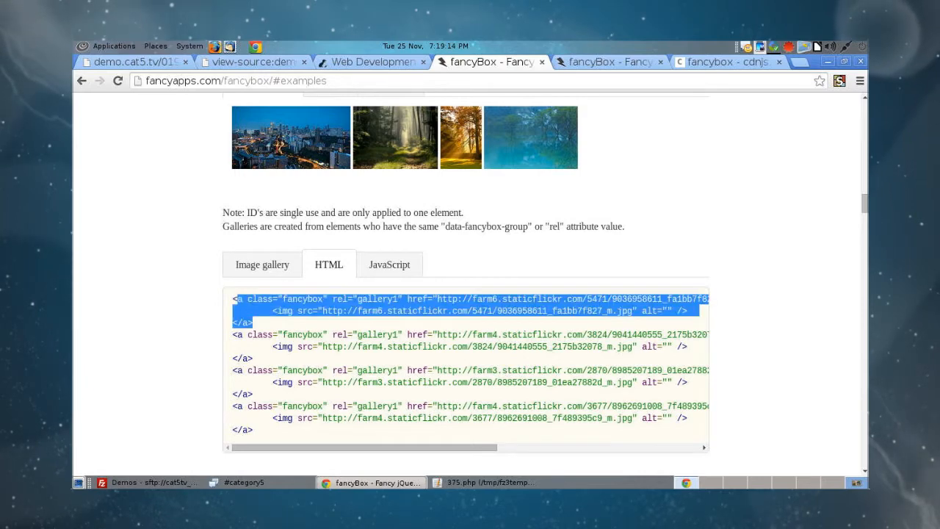
click(389, 264)
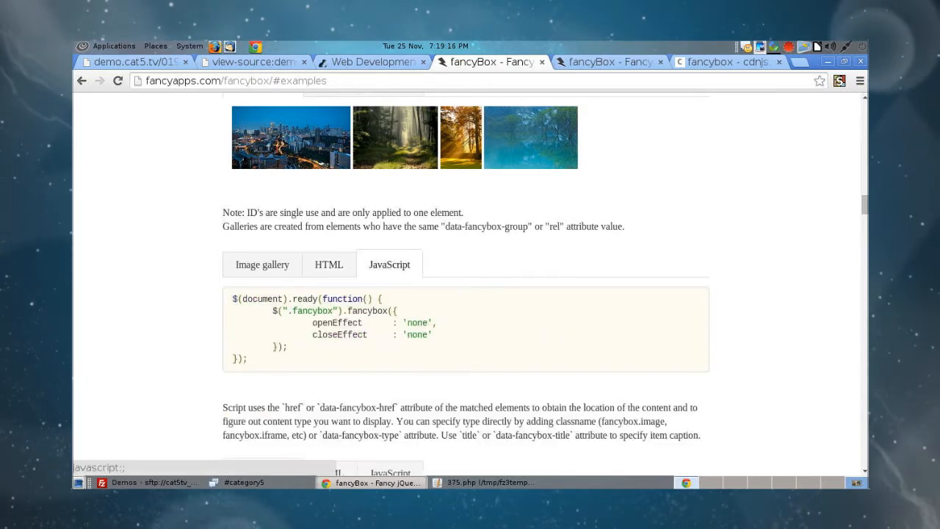
click(329, 264)
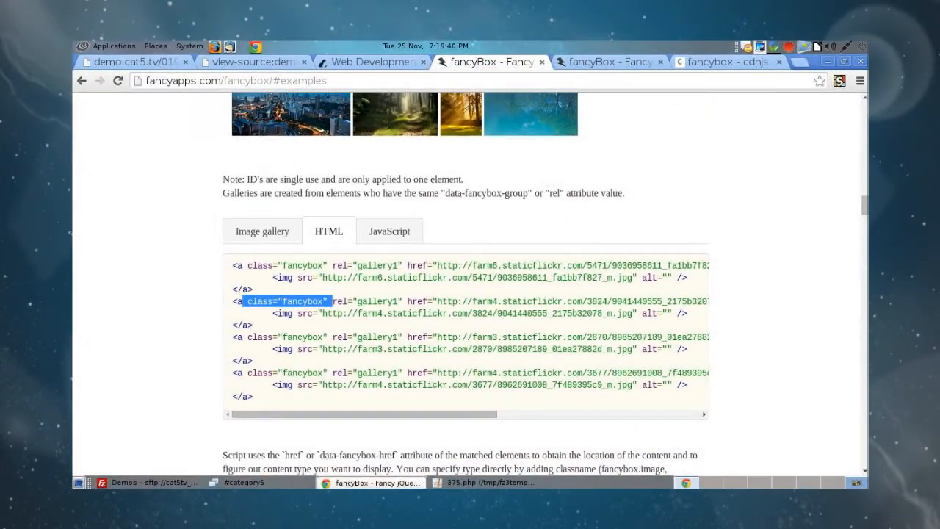
click(485, 481)
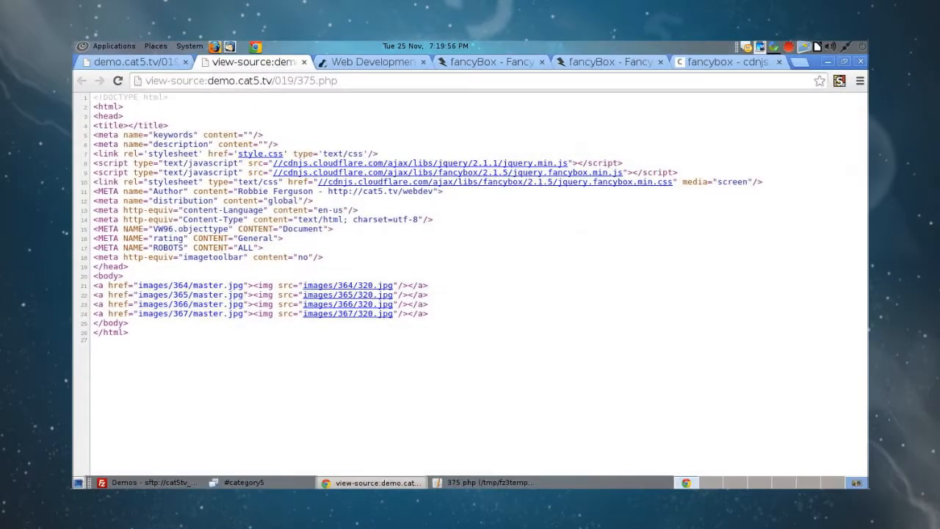
click(490, 62)
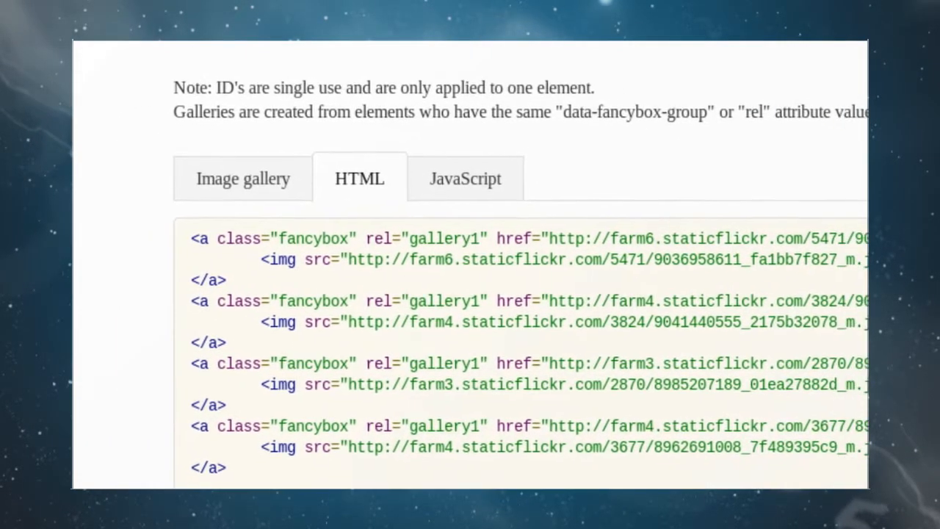
double_click(338, 301)
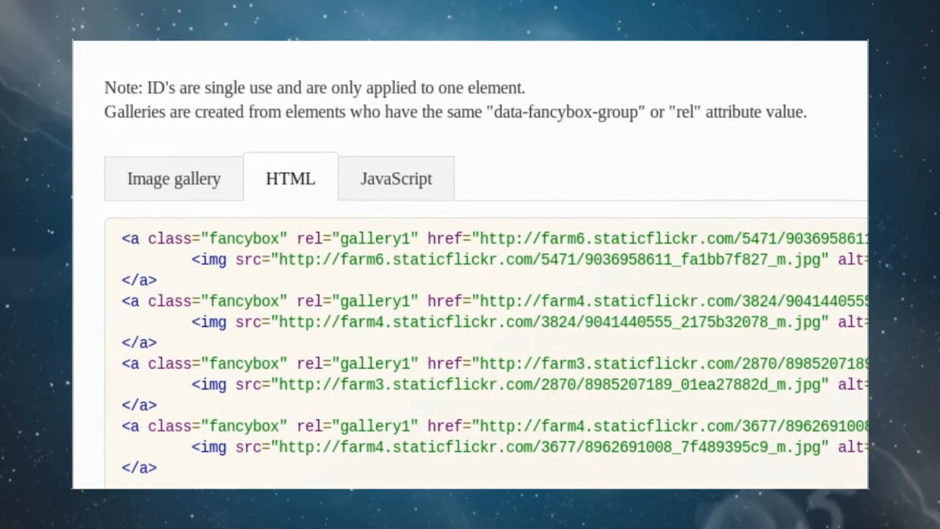
double_click(378, 299)
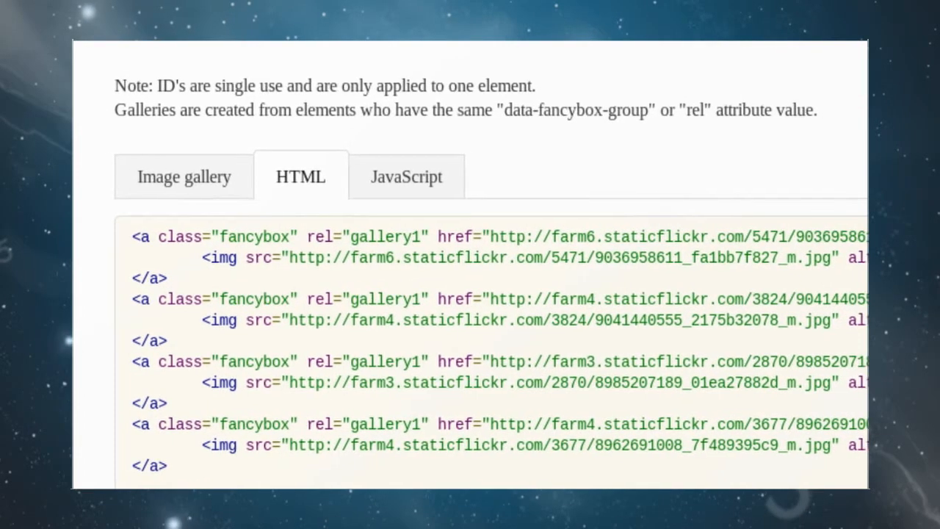
double_click(376, 301)
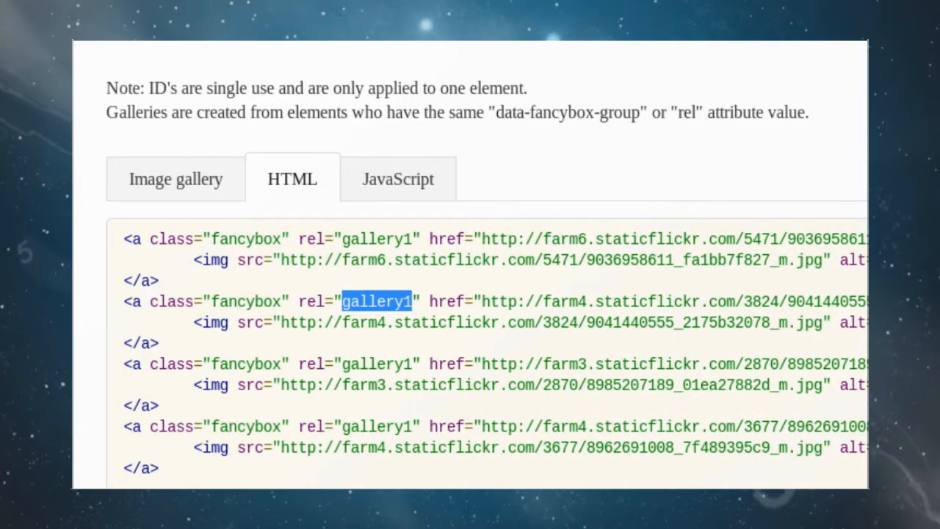
scroll(down, 3)
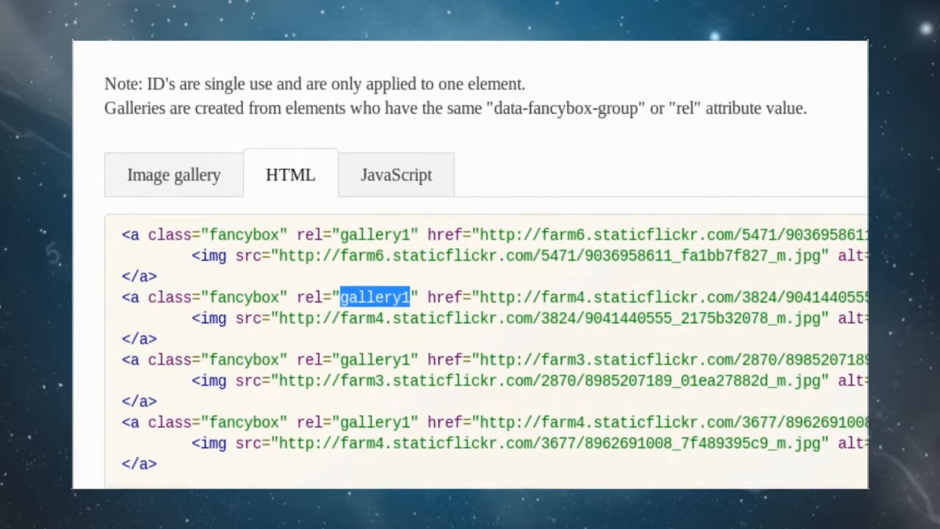
scroll(down, 3)
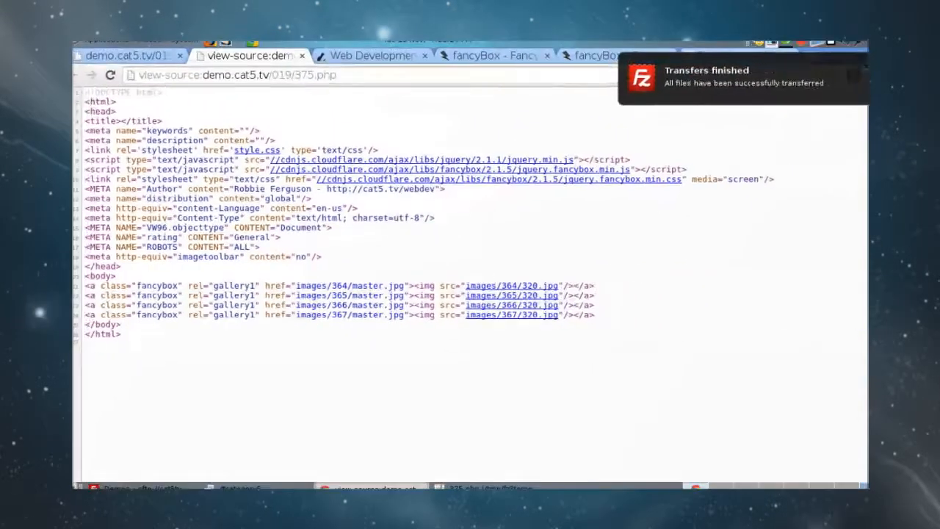
Switch to the demo photo page and reload it to check the four thumbnails
click(133, 62)
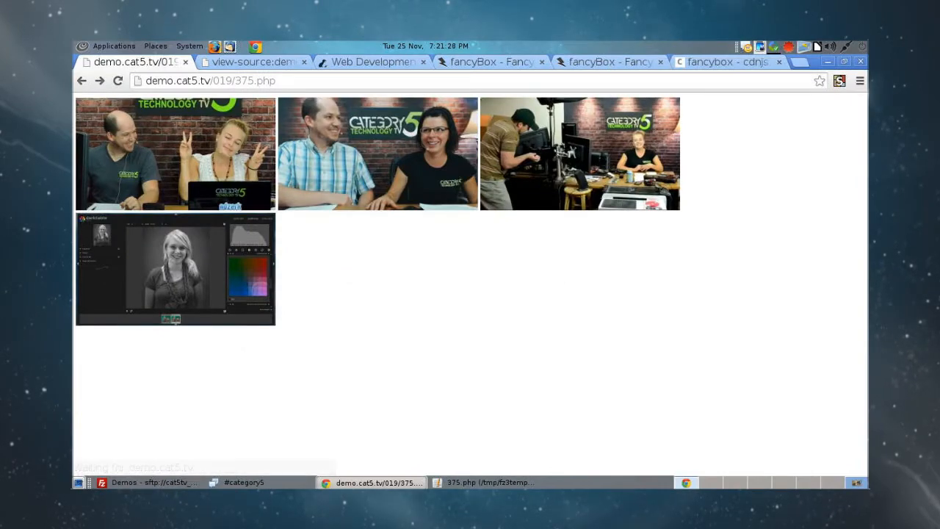
click(578, 152)
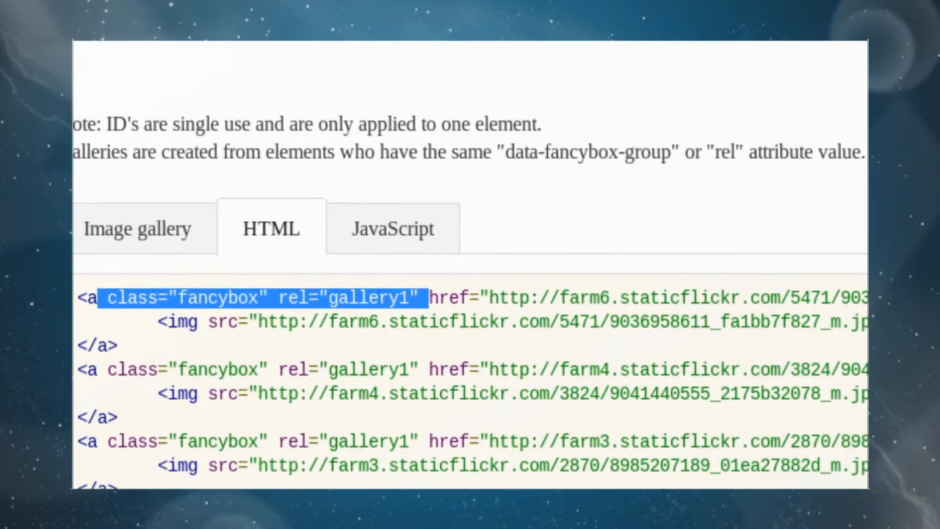
click(392, 229)
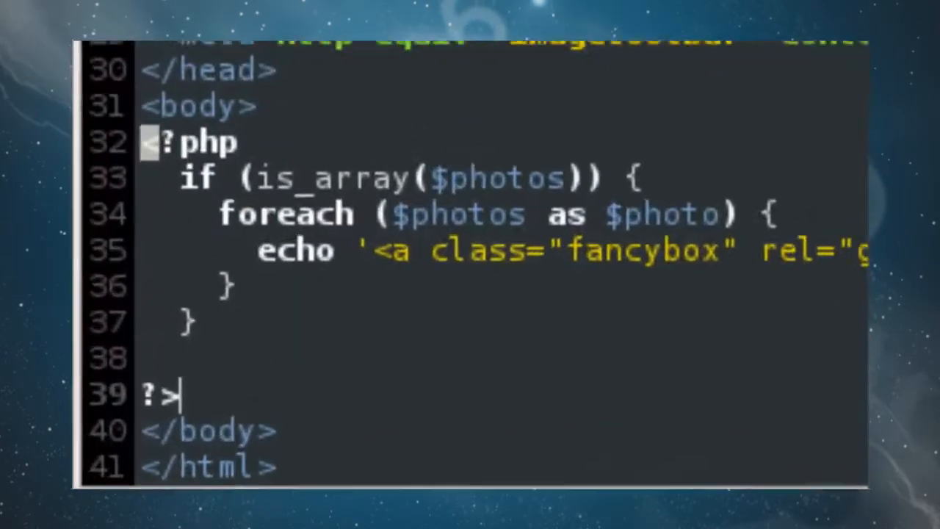
Add the fancyBox init script with no open/close effects, upload via FileZilla, and return to the demo page
text(<script)
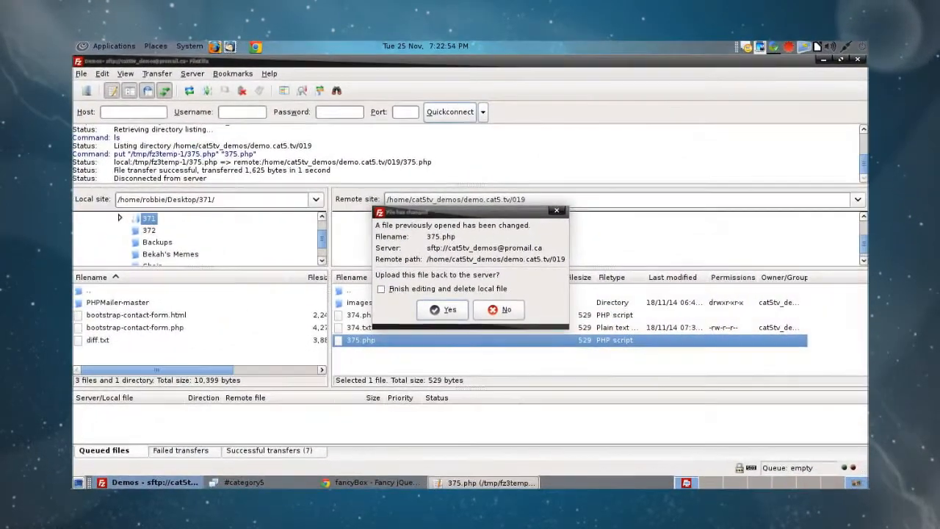
click(441, 309)
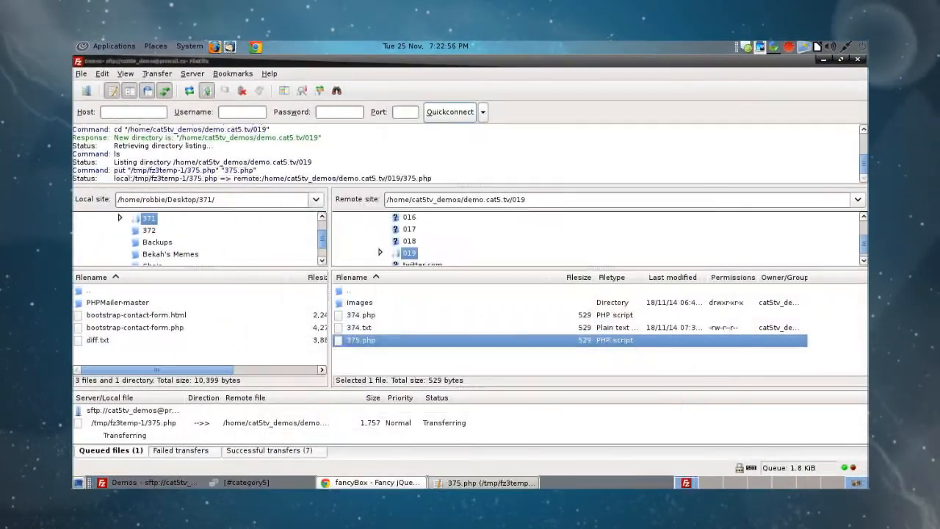
click(372, 481)
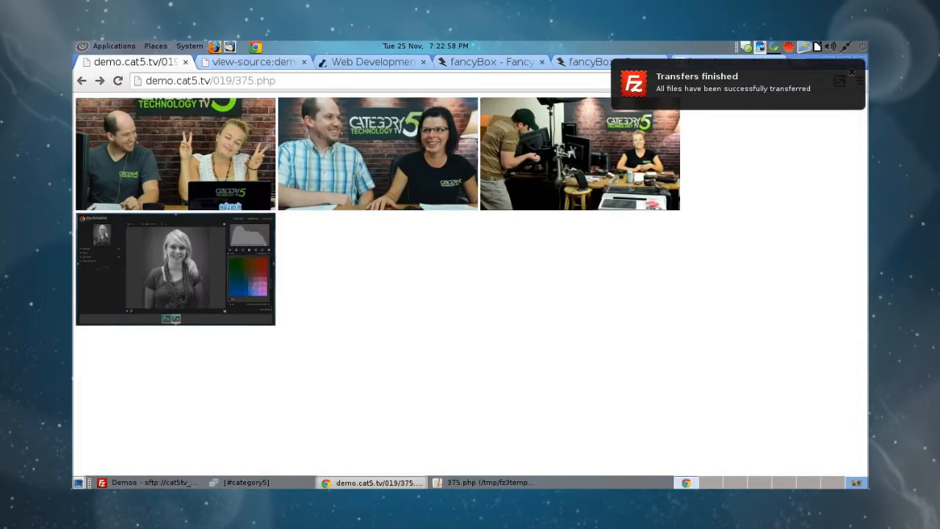
click(250, 62)
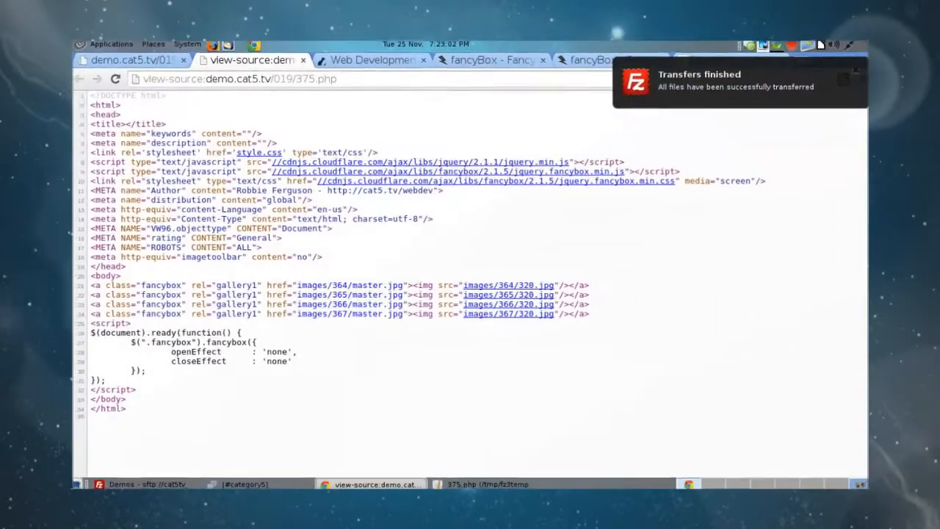
click(135, 60)
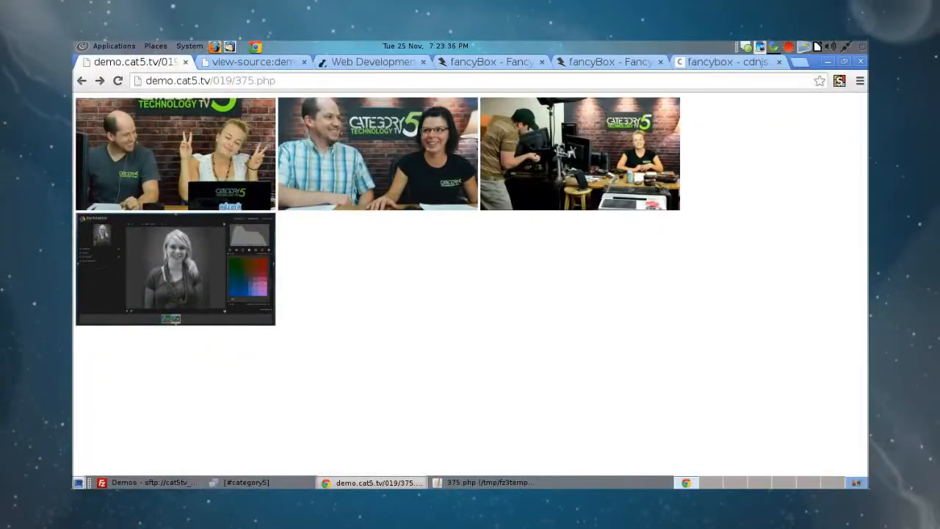
click(177, 267)
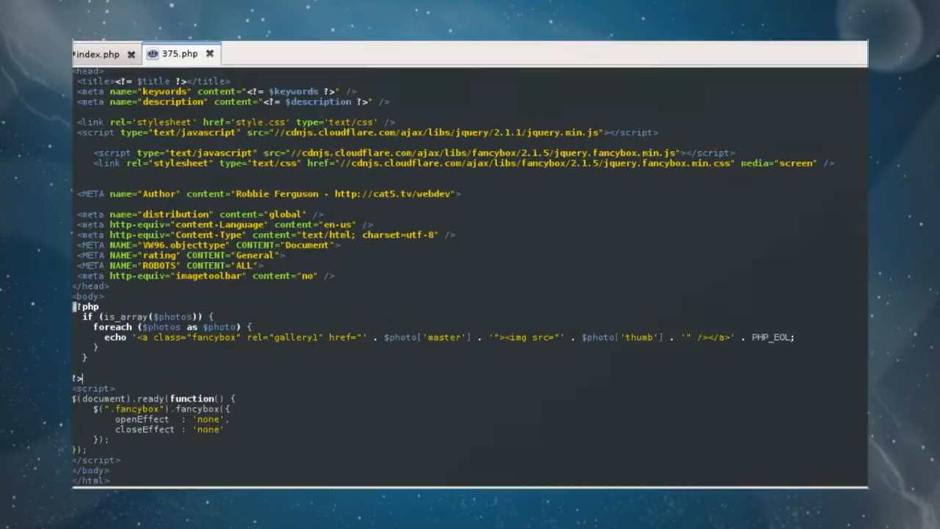
Give the first photo entry a title about Robbie goofing around
click(100, 52)
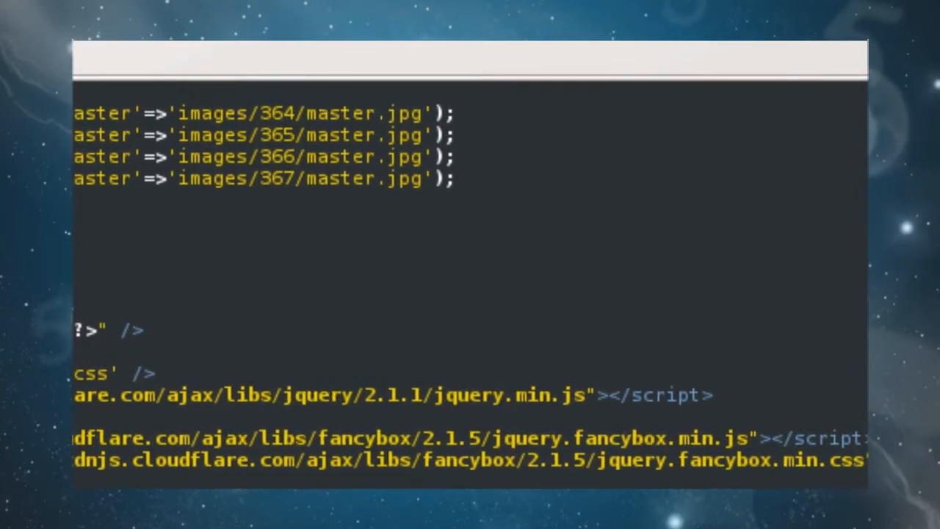
text(,'title')
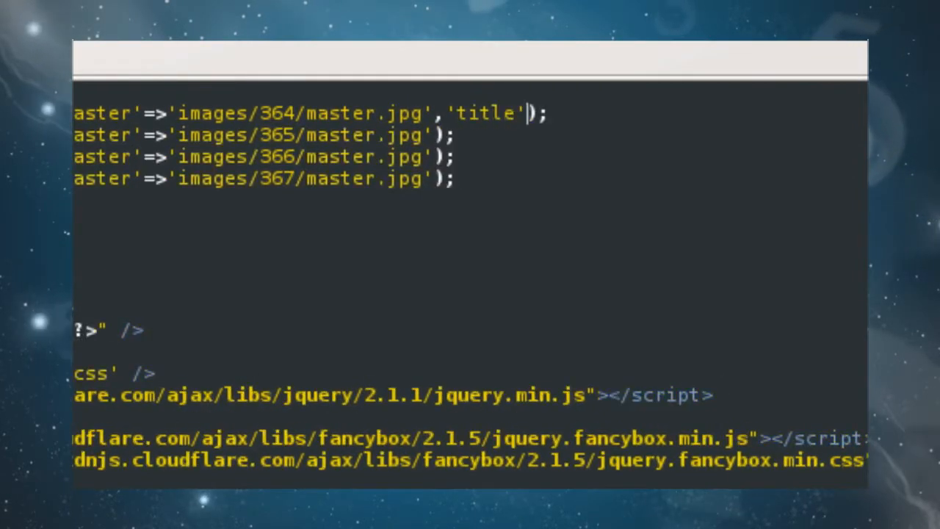
text(=>')
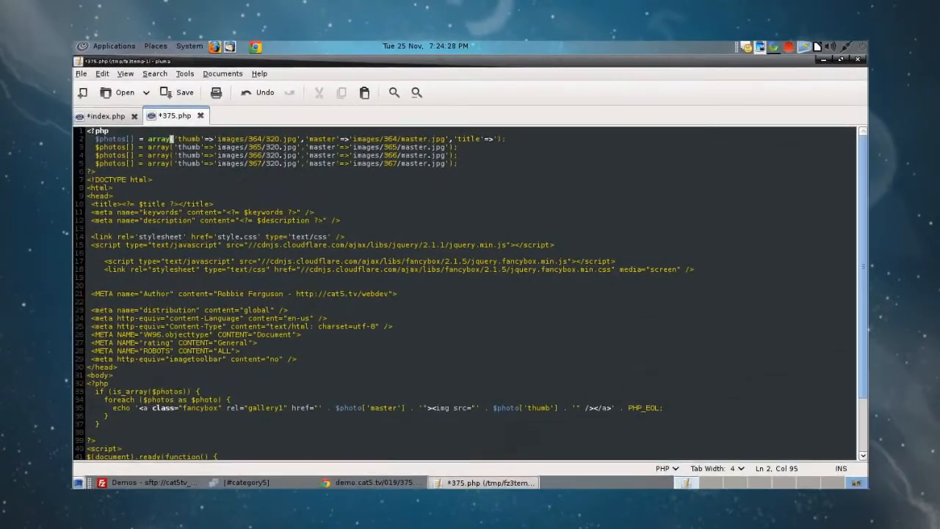
click(370, 481)
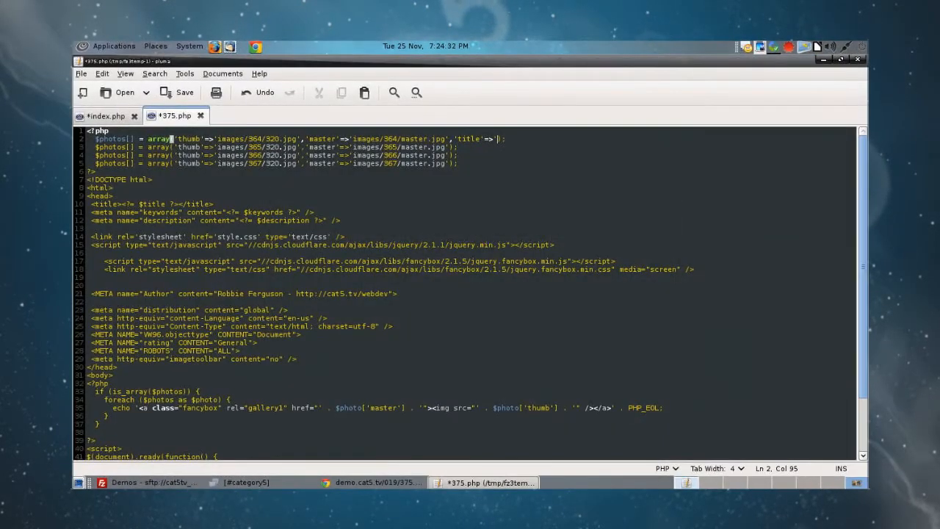
text(Robbie and Hillary g');)
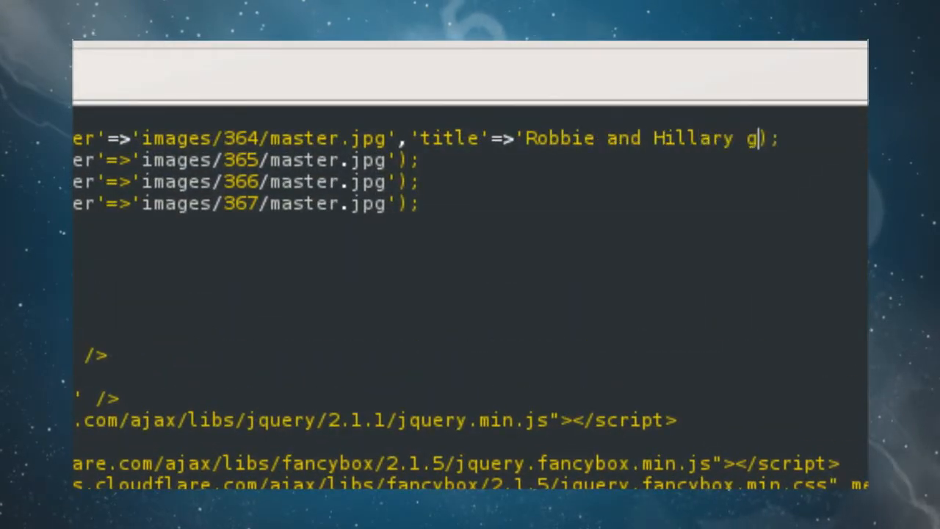
text(oofing aro)
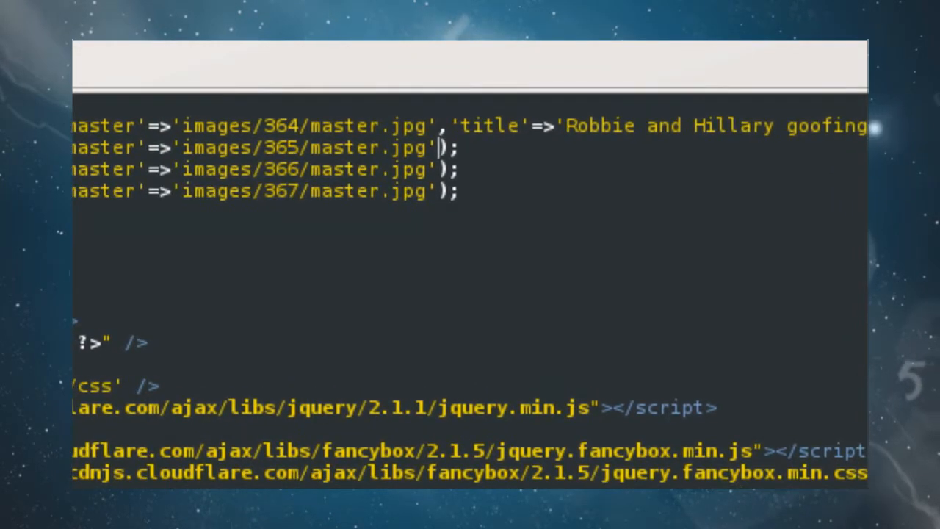
Give the second photo entry the title 'Sasha is amazed at whatever Robbie said.'
text(,'title'=>)
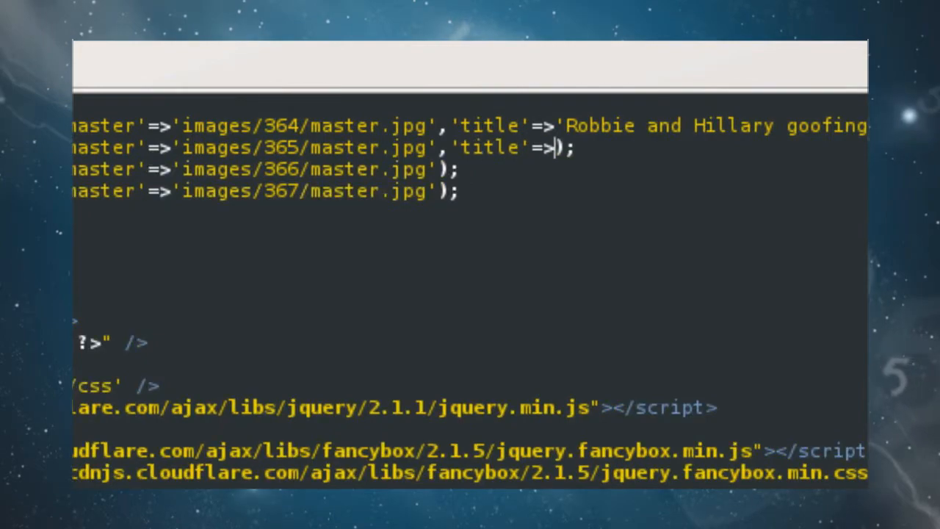
text(')
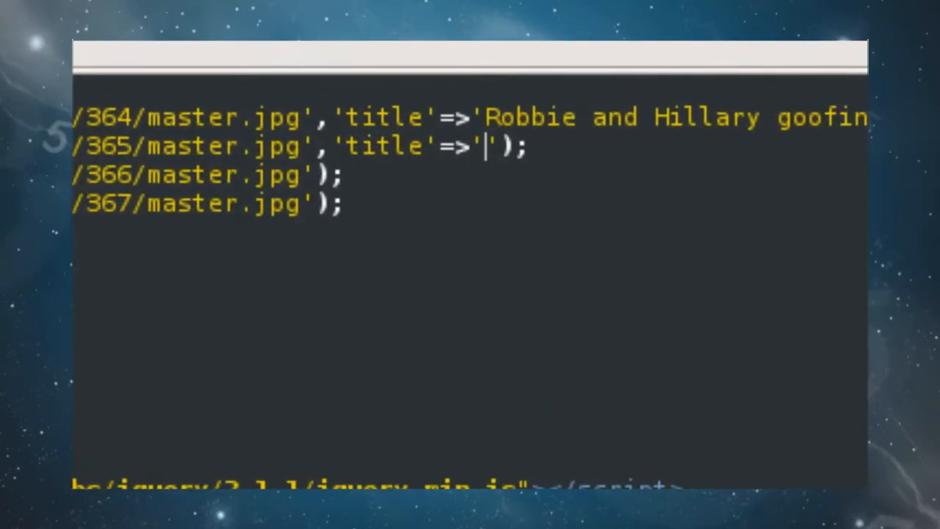
text(Sas)
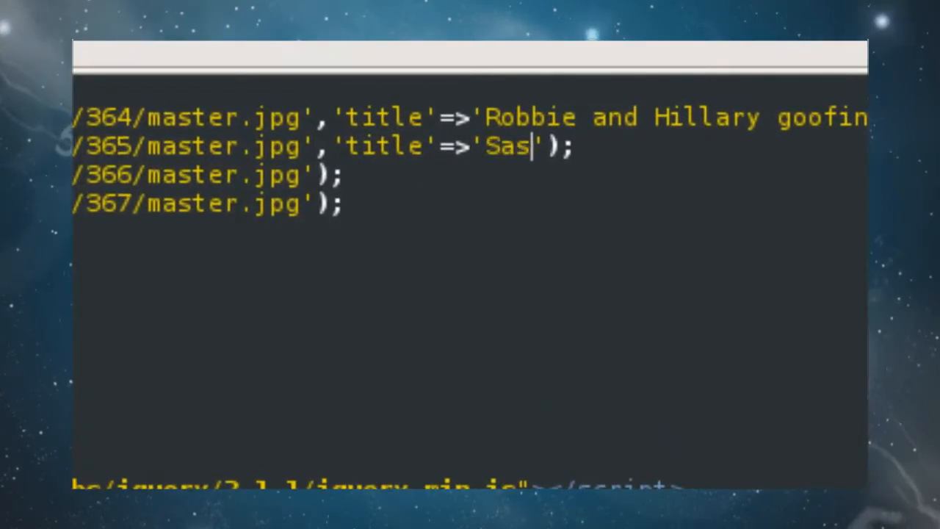
text(ha is amaze)
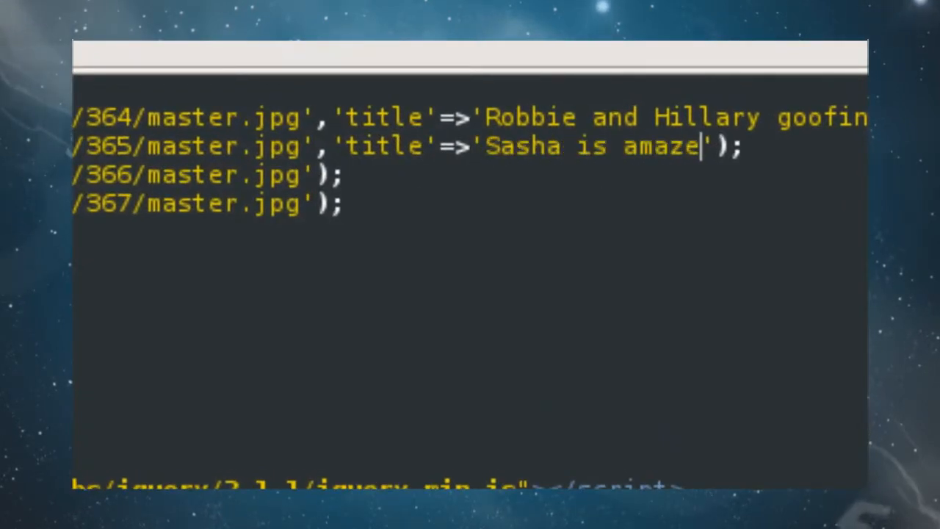
text(d at whatever R');)
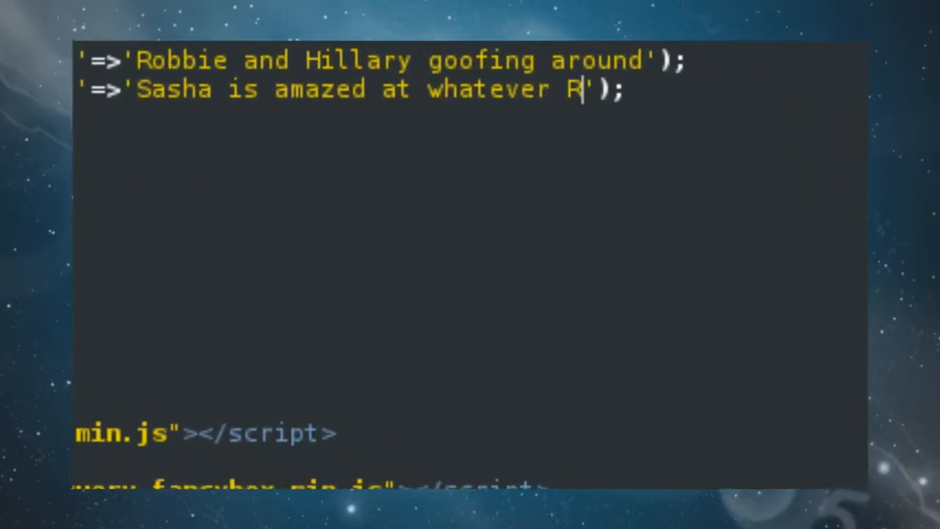
text(obbie said.)
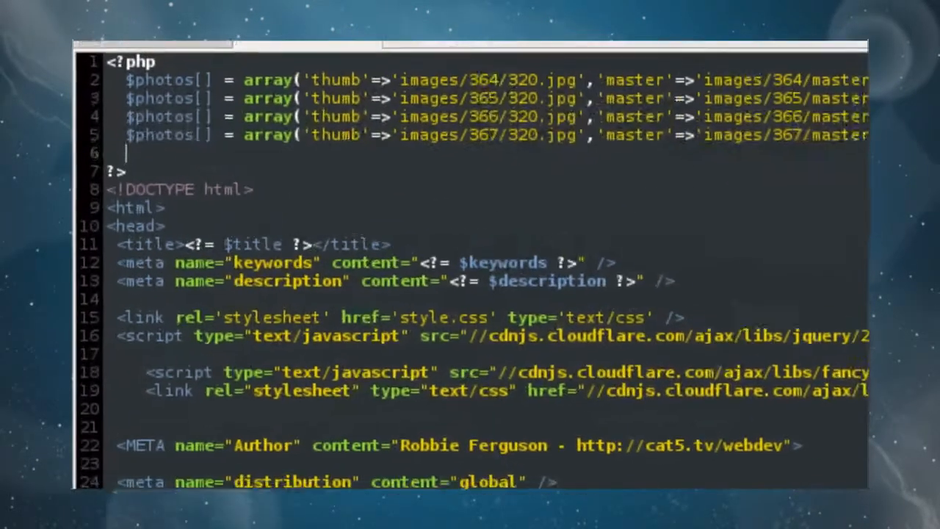
Add print_r($photos); and exit(); after the array and upload the file
text(print_r()
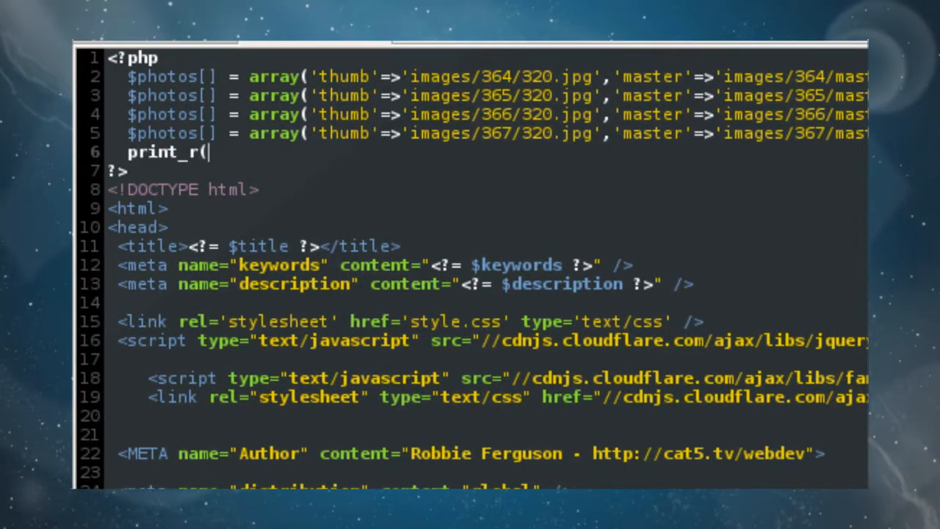
text($photos);)
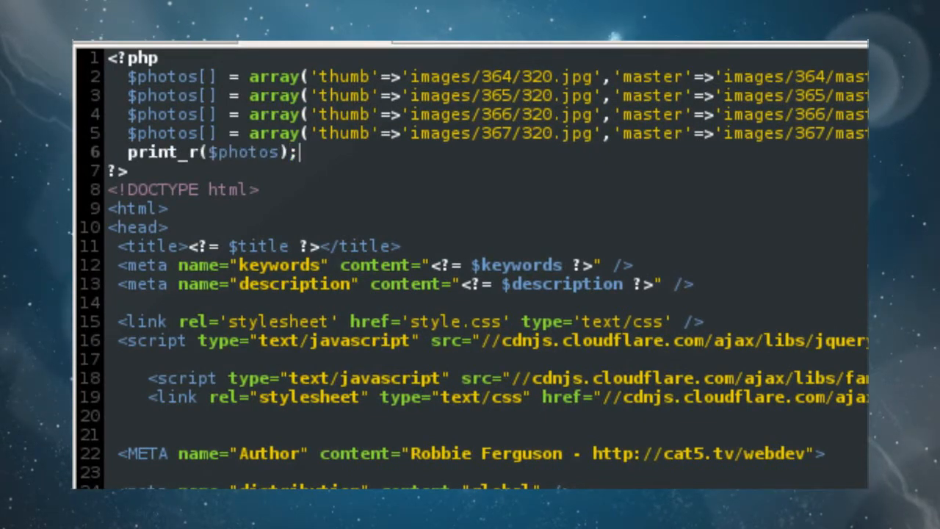
text(exit();)
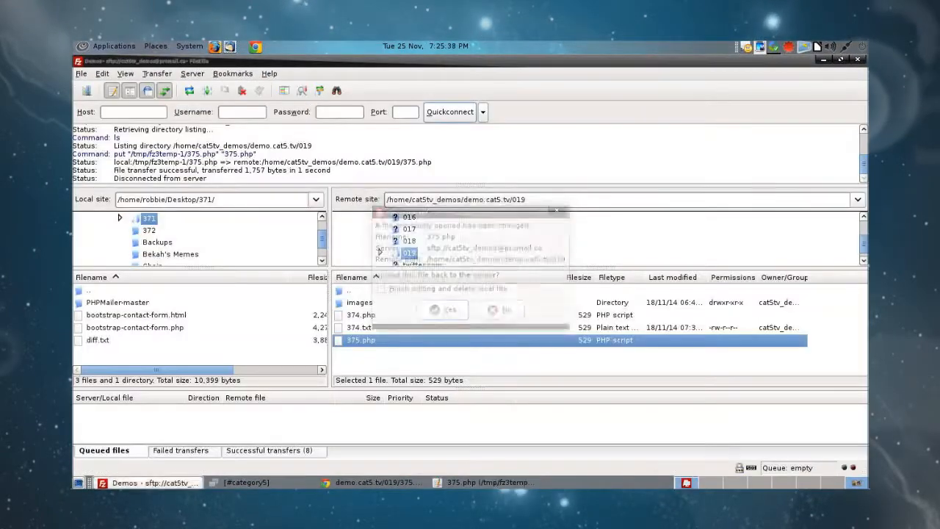
click(374, 482)
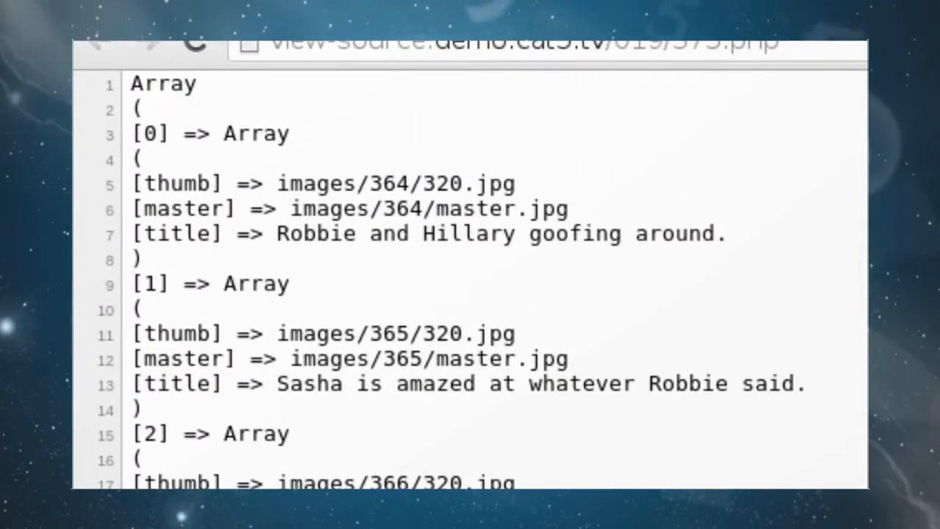
Review the print_r dump of the photo array, then switch back to gedit
scroll(down, 3)
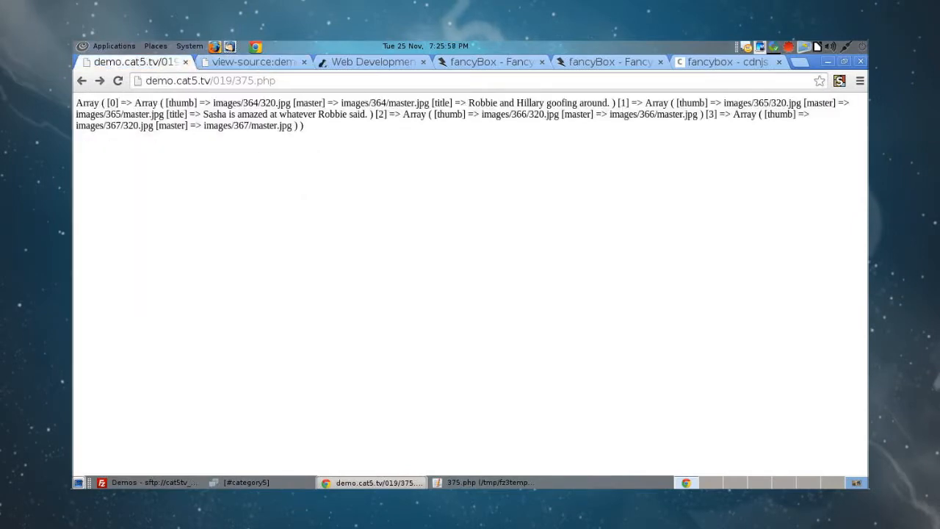
click(487, 481)
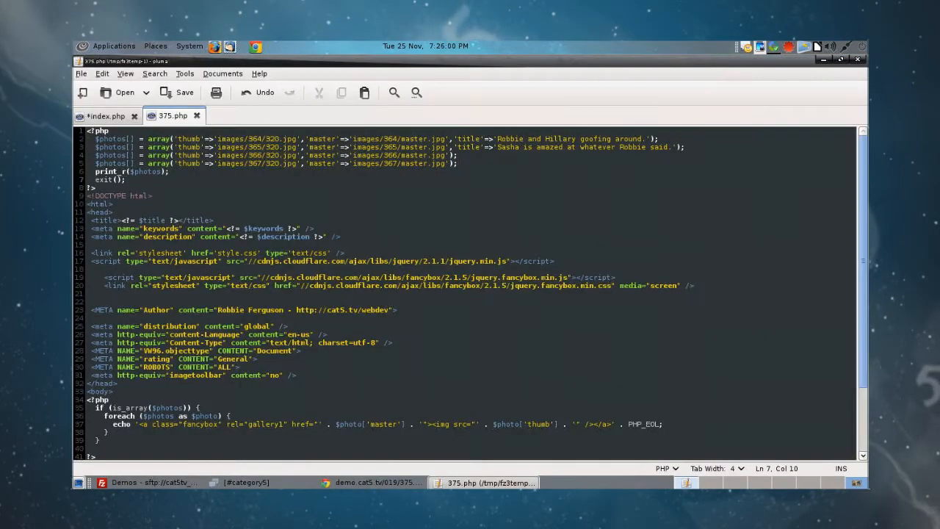
Scroll through 375.php in gedit to the foreach echo needing the title attribute
scroll(down, 3)
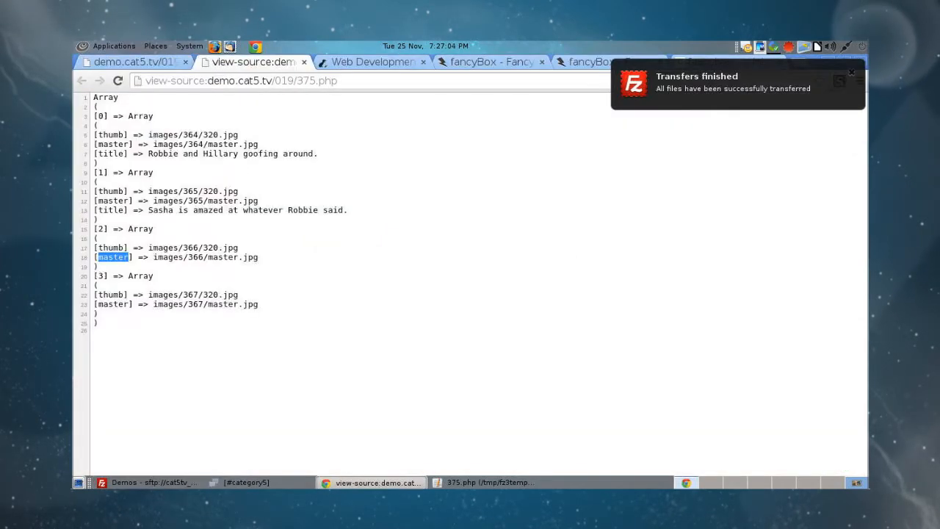
Reload the view-source tab so the gallery <a> tags show their title attributes
click(484, 481)
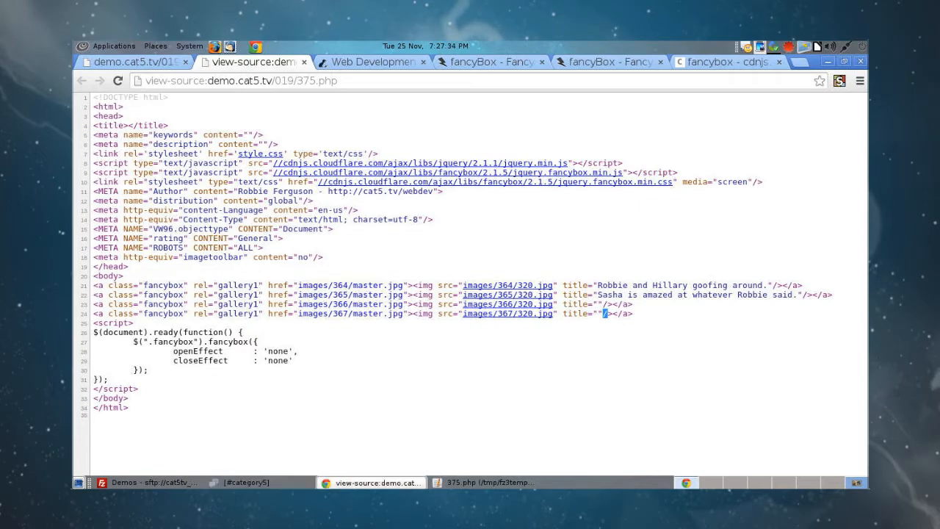
click(483, 481)
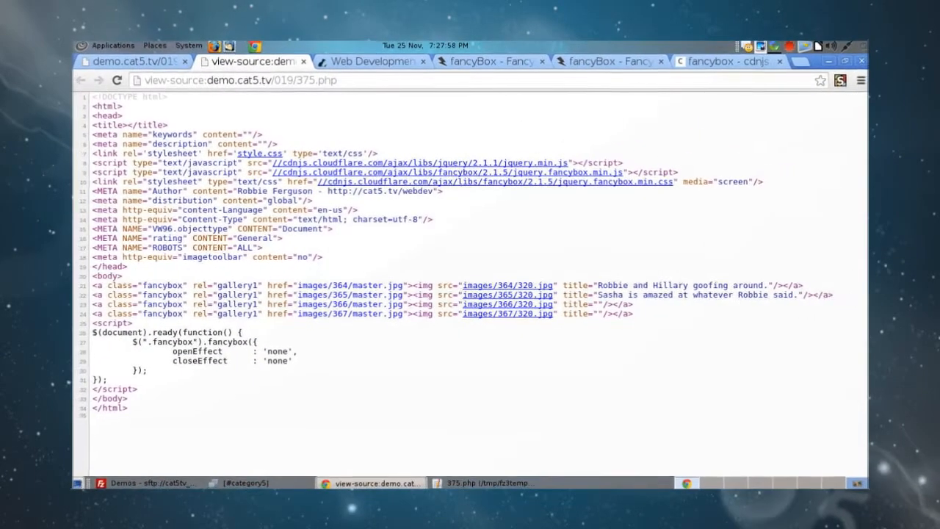
On the live 375.php page, preview the studio camera and first photos in the fancyBox lightbox
click(135, 61)
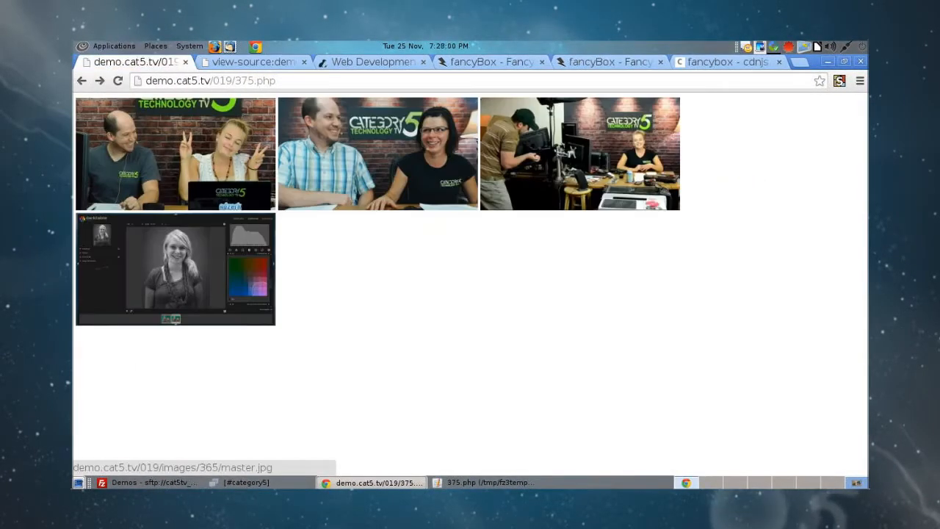
click(578, 153)
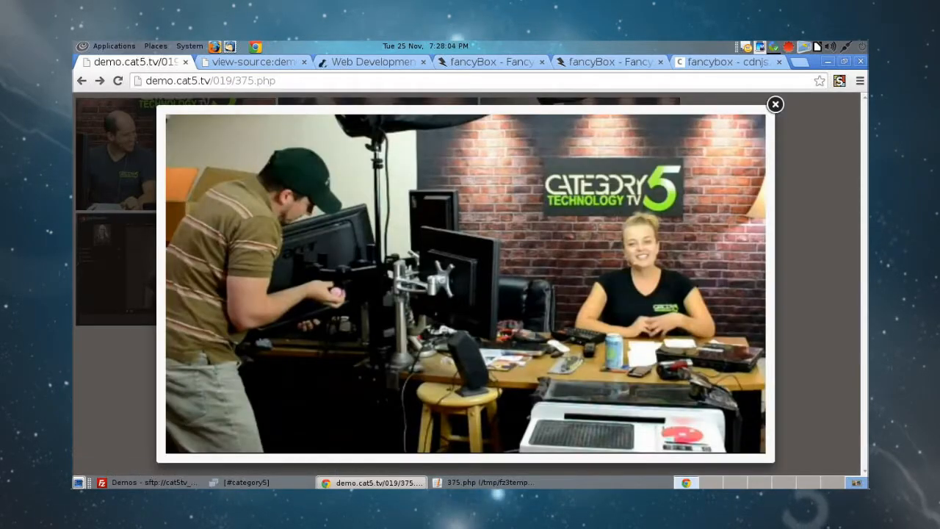
click(774, 102)
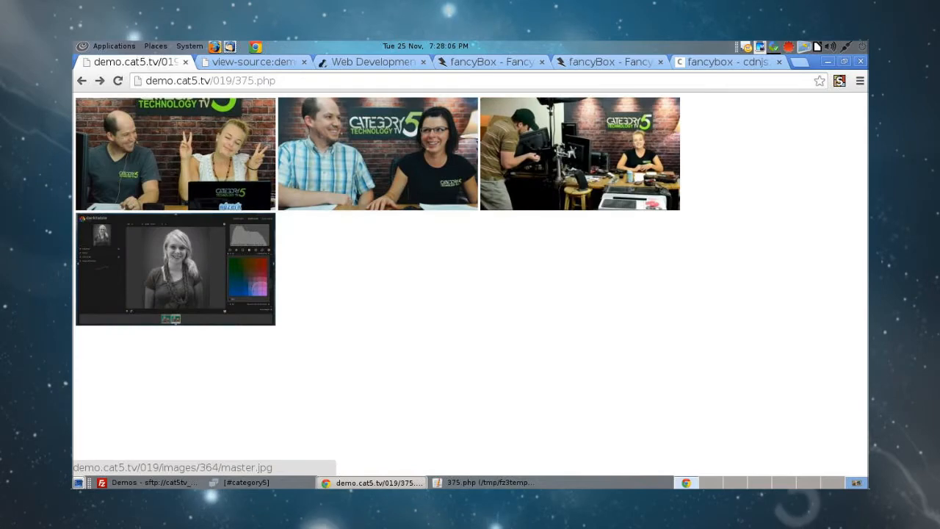
click(490, 62)
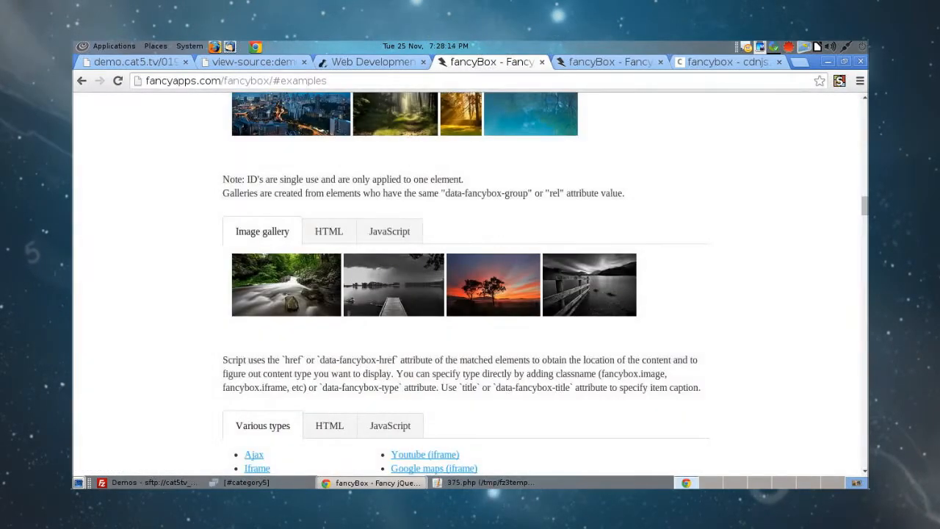
Show the HTML markup of the fancyBox Image gallery example and scroll through it
click(329, 232)
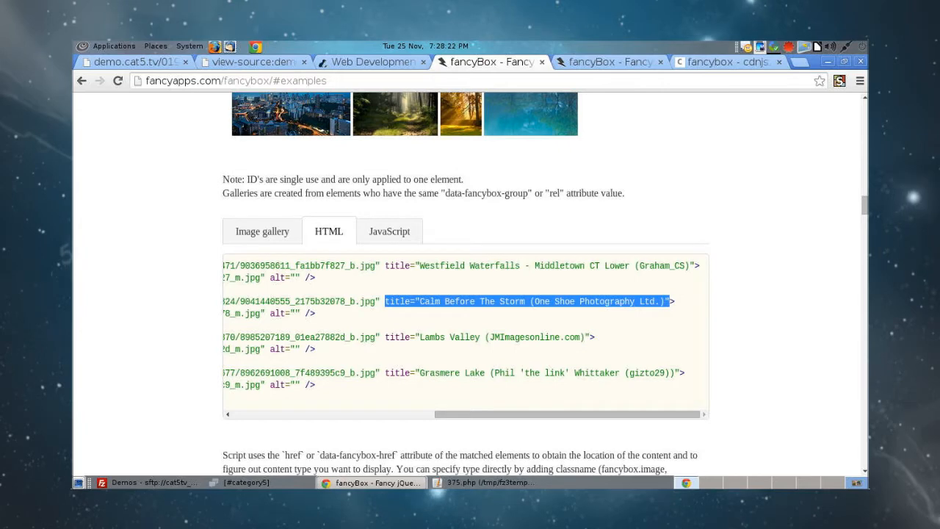
scroll(left, 3)
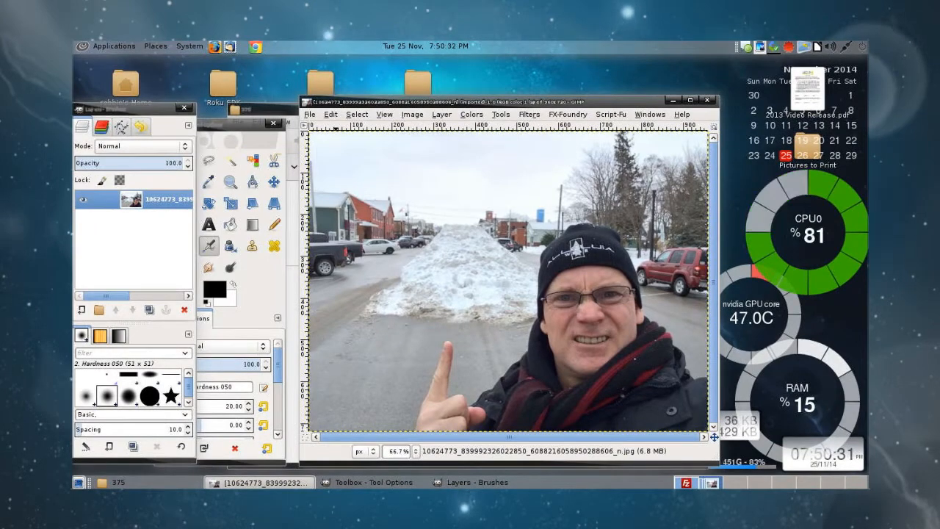
mouse_move(254, 46)
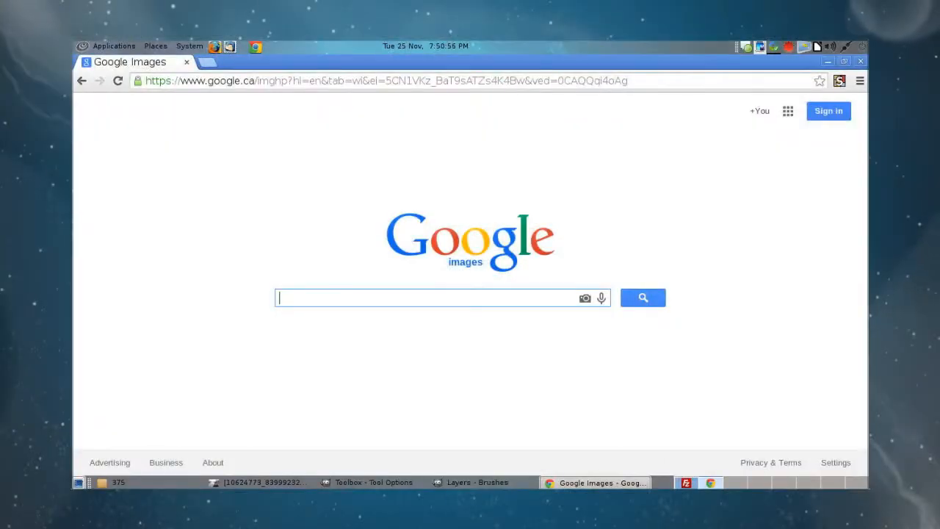
Search Google Images for snowmobile jump and open the Snomojump.jpg result full size
text(snowb)
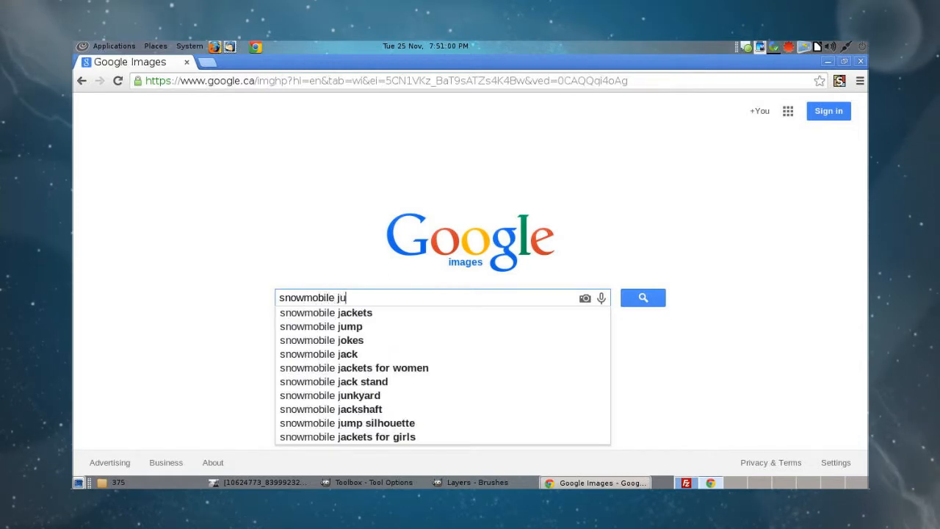
click(320, 326)
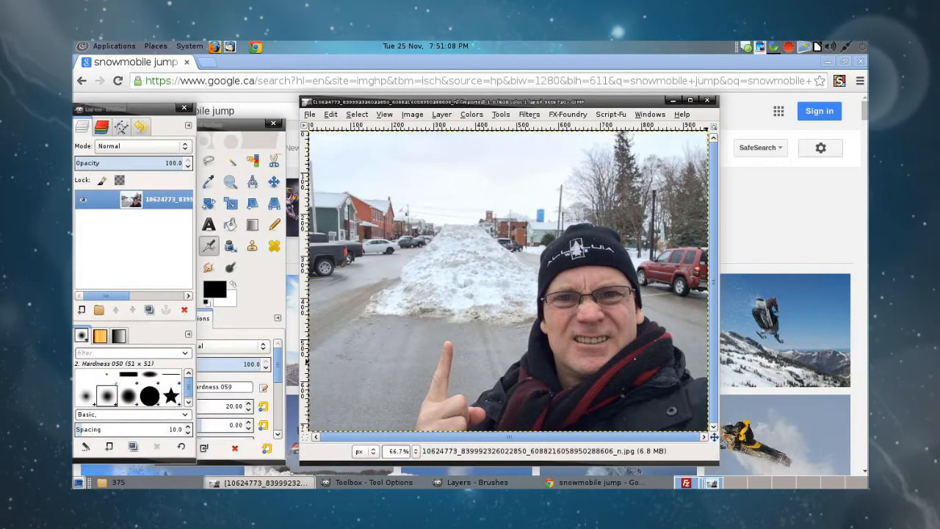
click(595, 481)
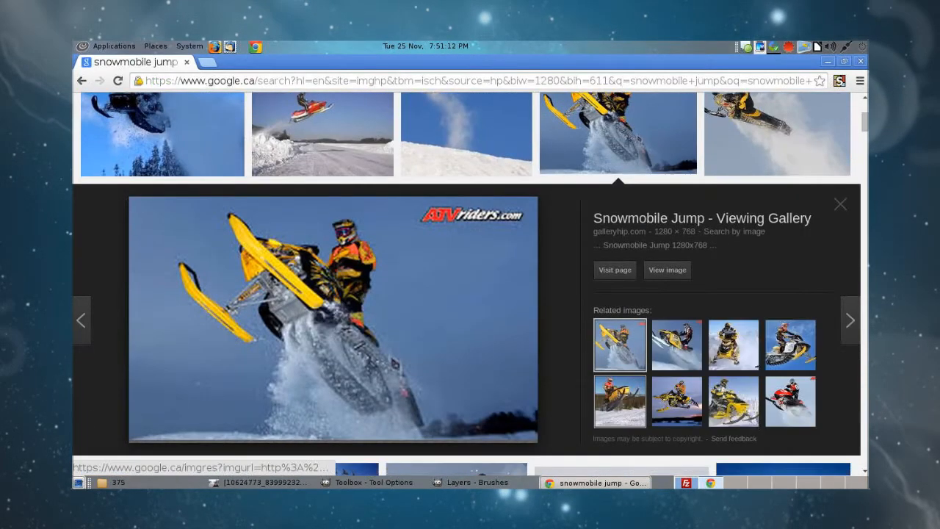
scroll(down, 3)
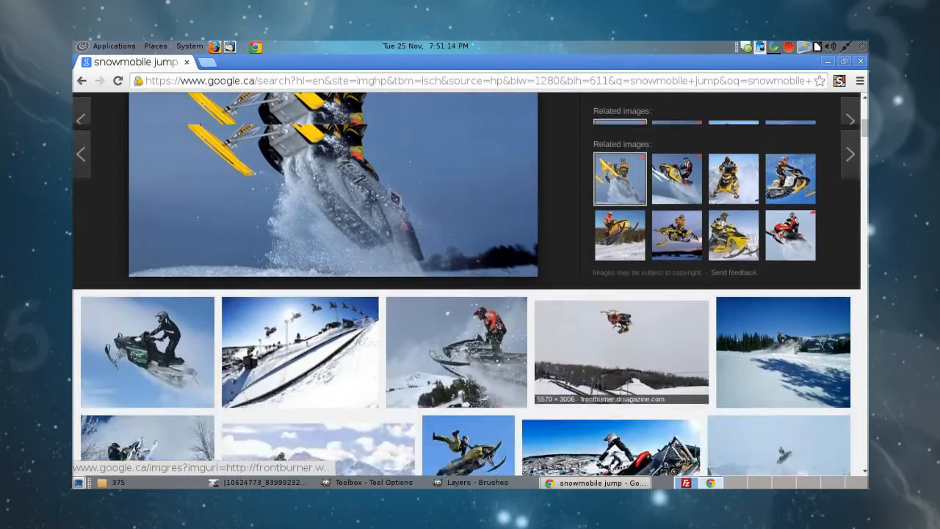
scroll(down, 3)
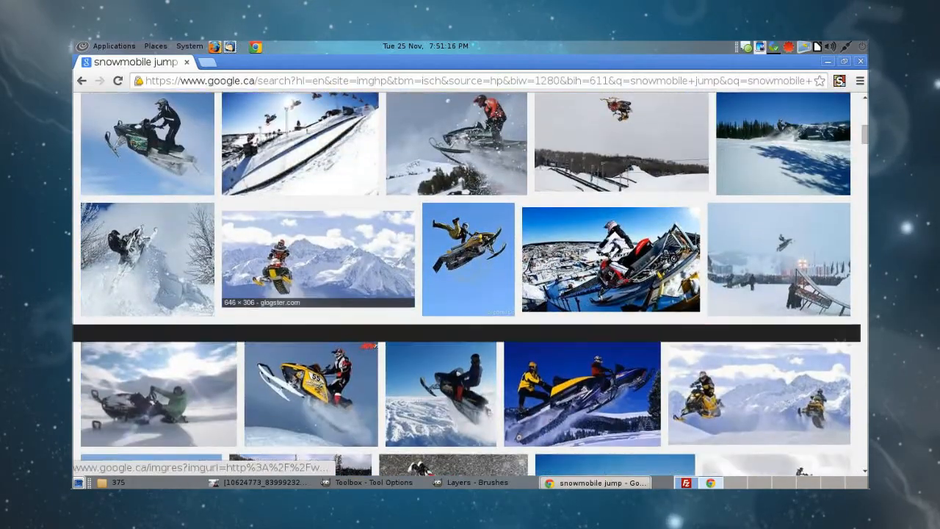
click(317, 261)
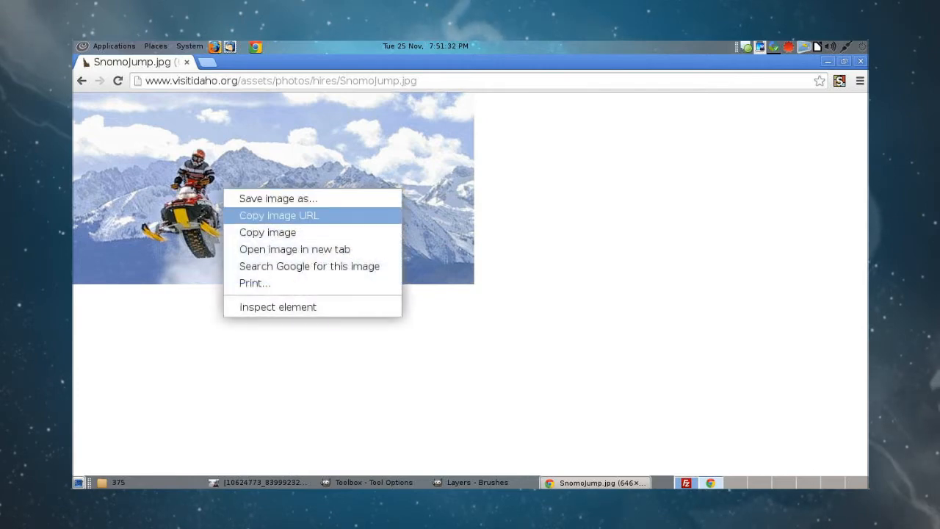
Copy the photo's image URL and open it in GIMP via Open Location as Snomojump.jpg
click(279, 214)
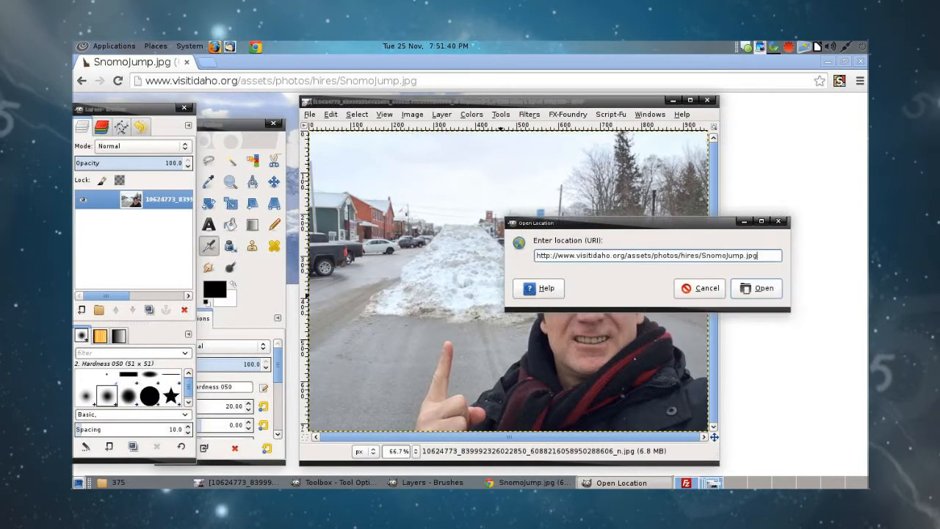
click(764, 287)
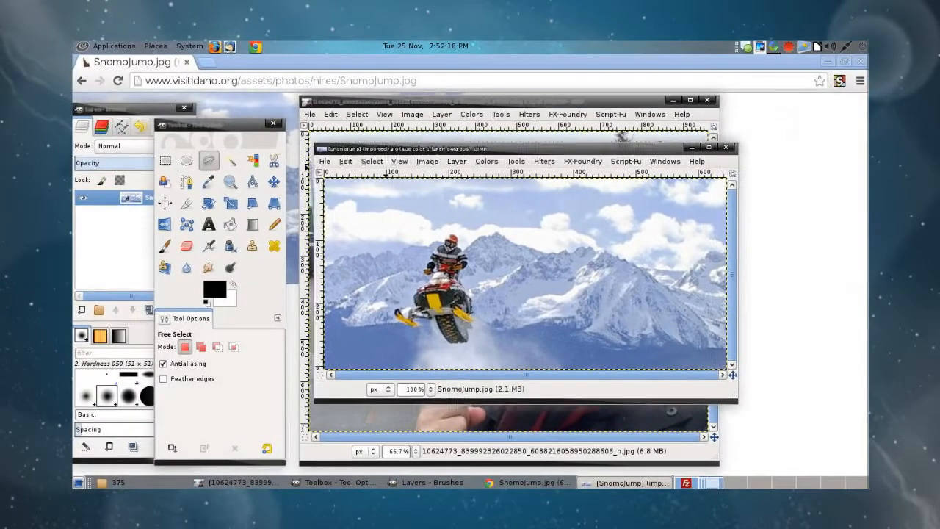
Enlarge the Snomojump.jpg window and switch to the Free Select tool
drag(522, 148, 584, 135)
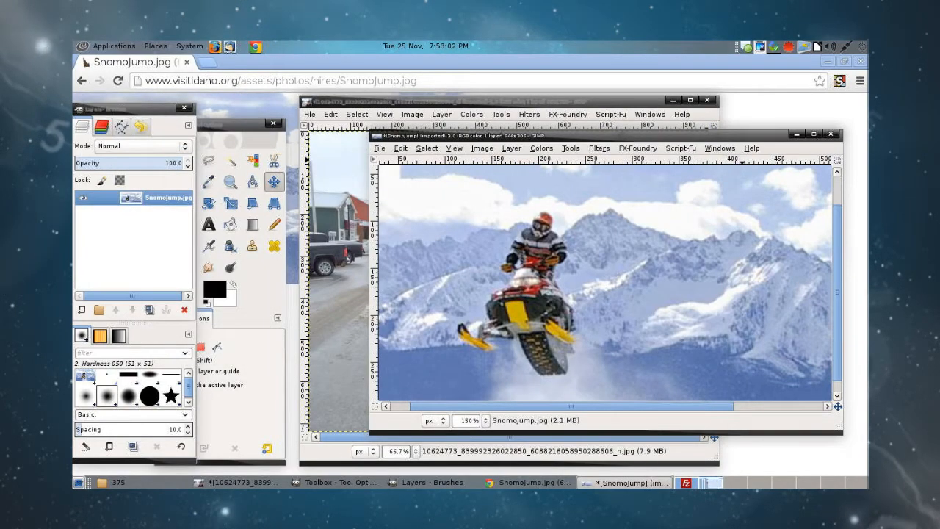
click(208, 160)
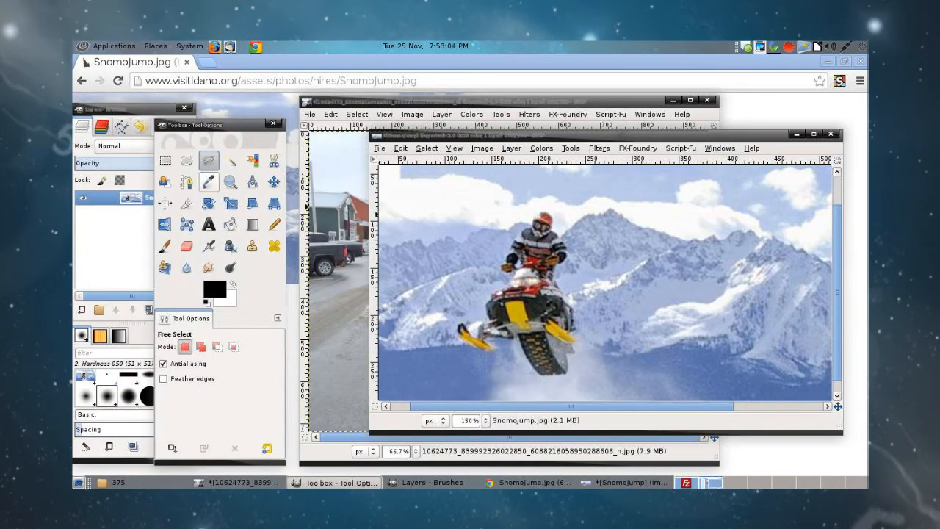
mouse_move(209, 160)
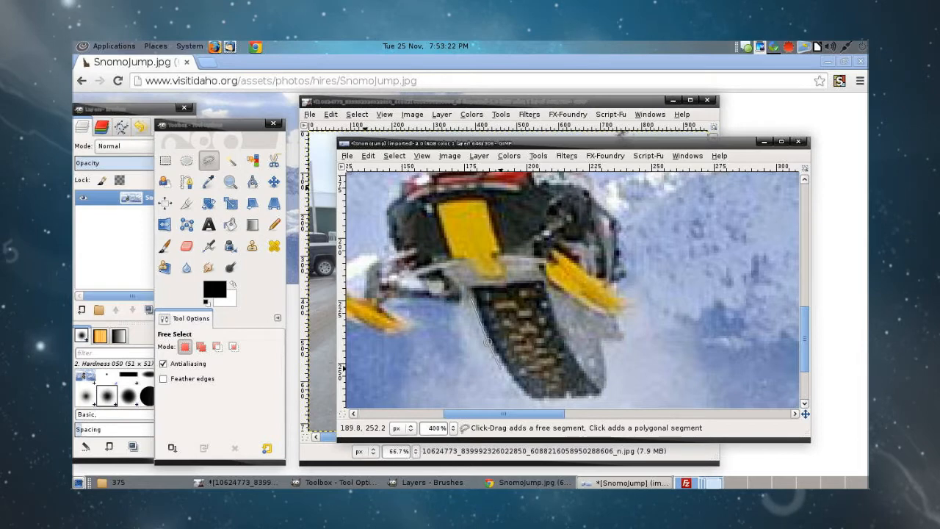
Trace a freehand outline around the sled track, front, rider's helmet and left ski
click(526, 396)
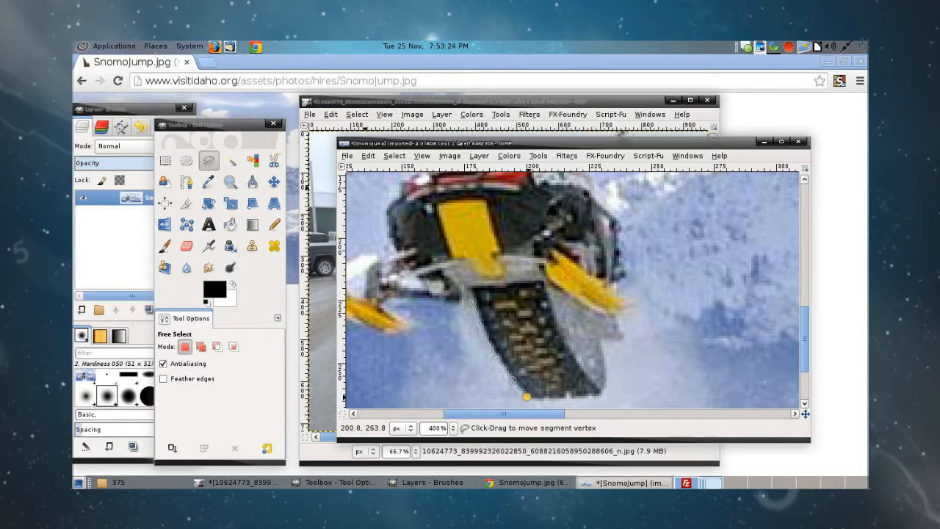
drag(526, 397, 608, 388)
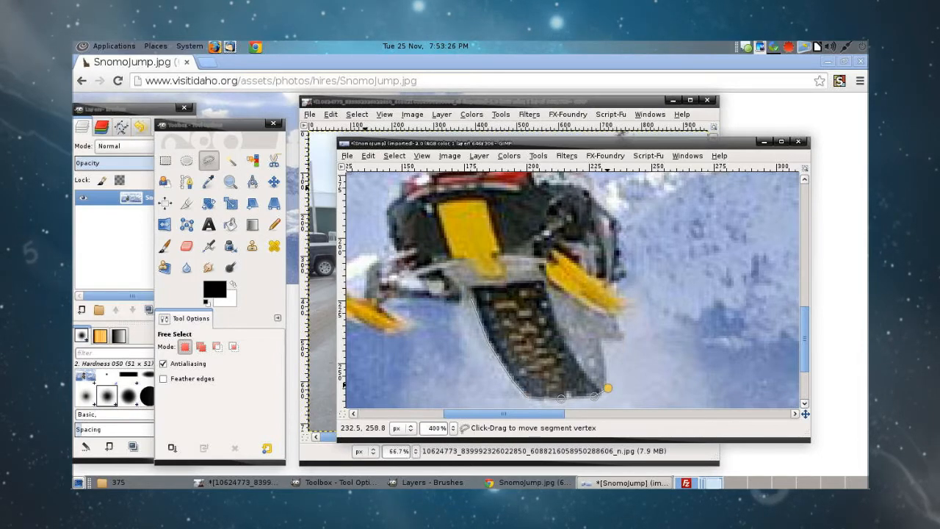
click(614, 341)
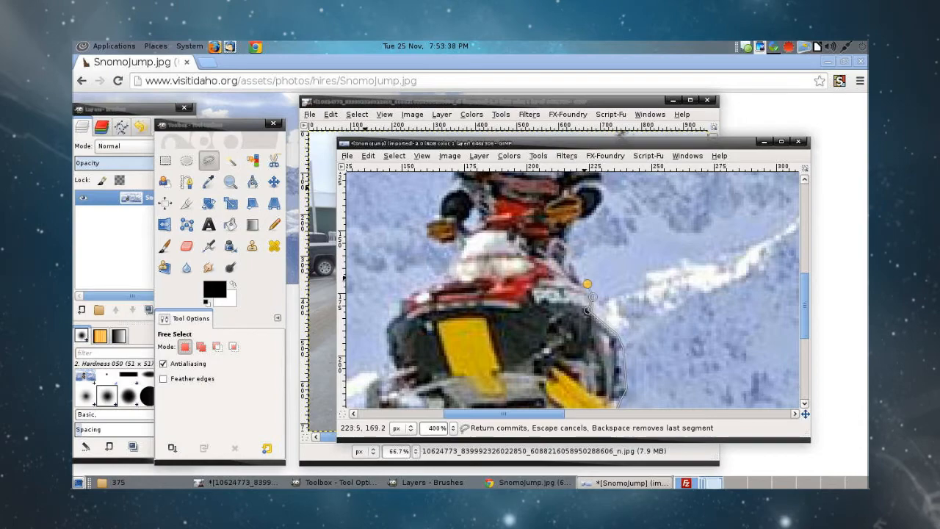
click(573, 249)
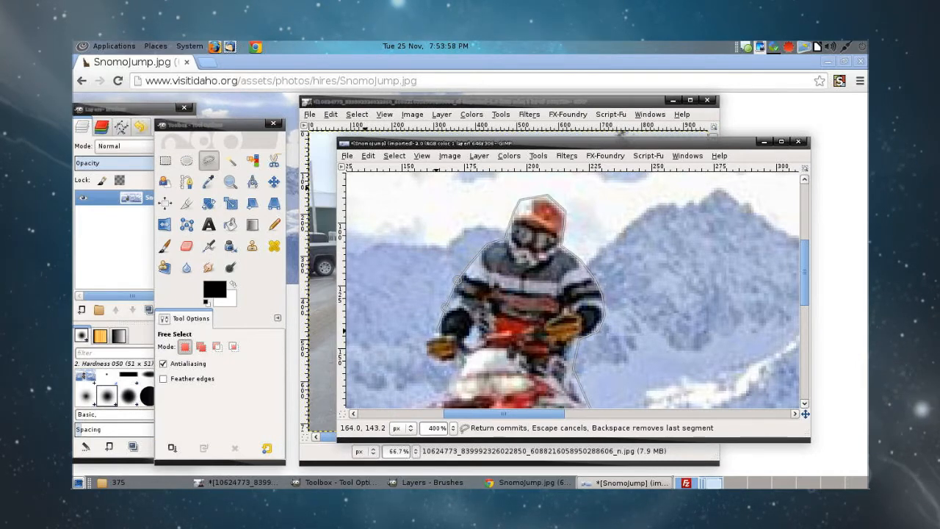
click(432, 359)
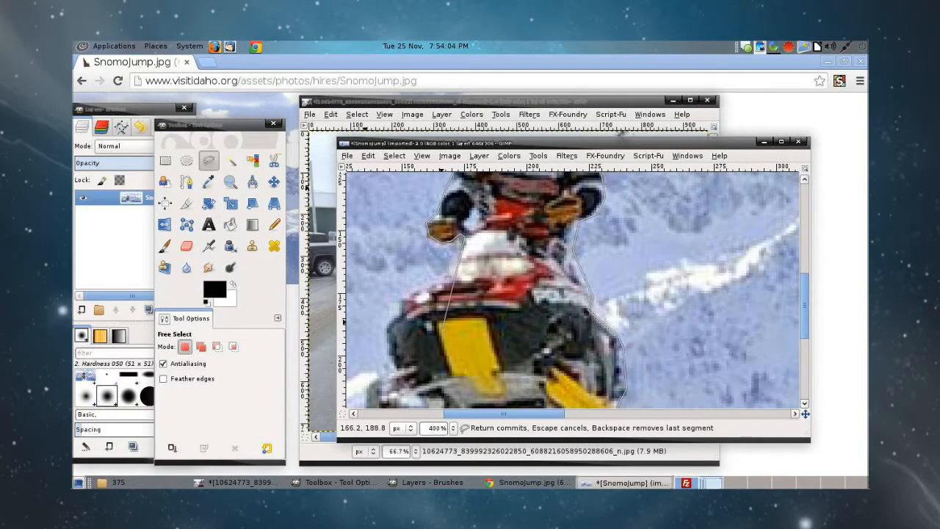
click(440, 235)
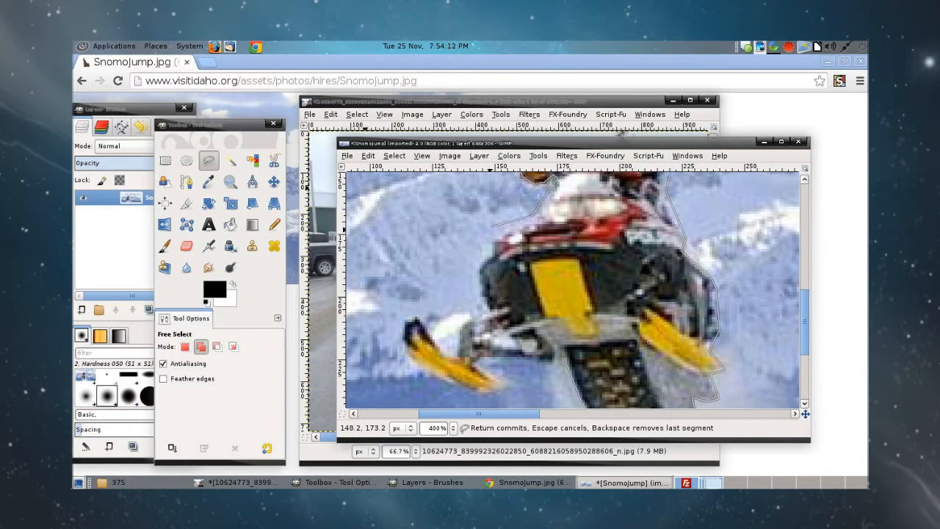
scroll(down, 3)
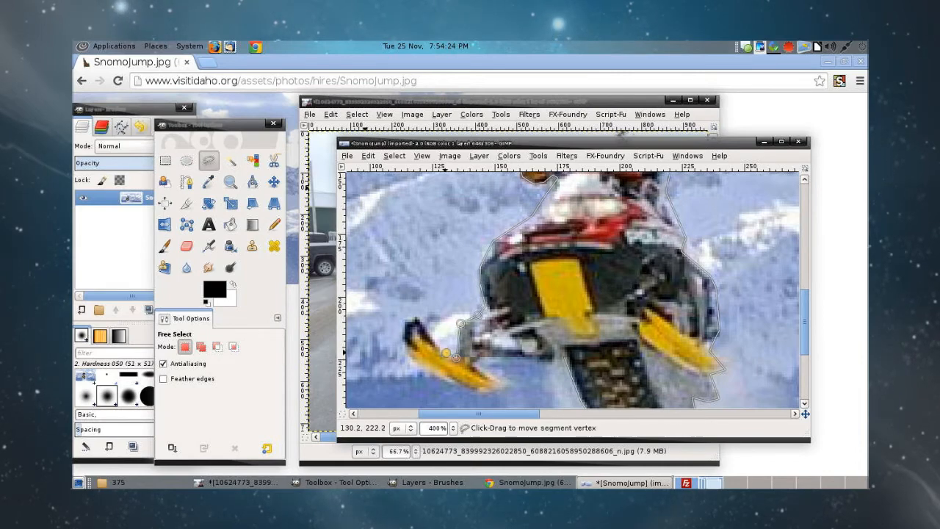
drag(455, 356, 417, 317)
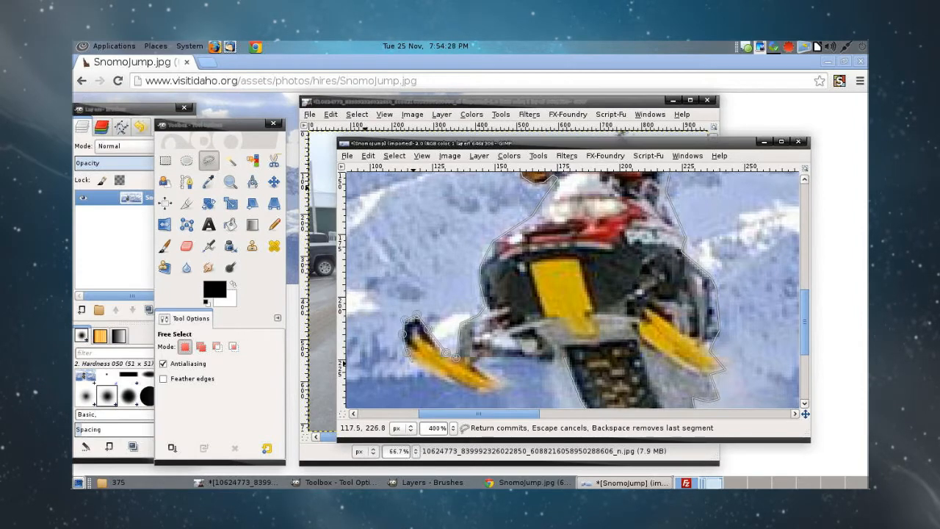
click(461, 386)
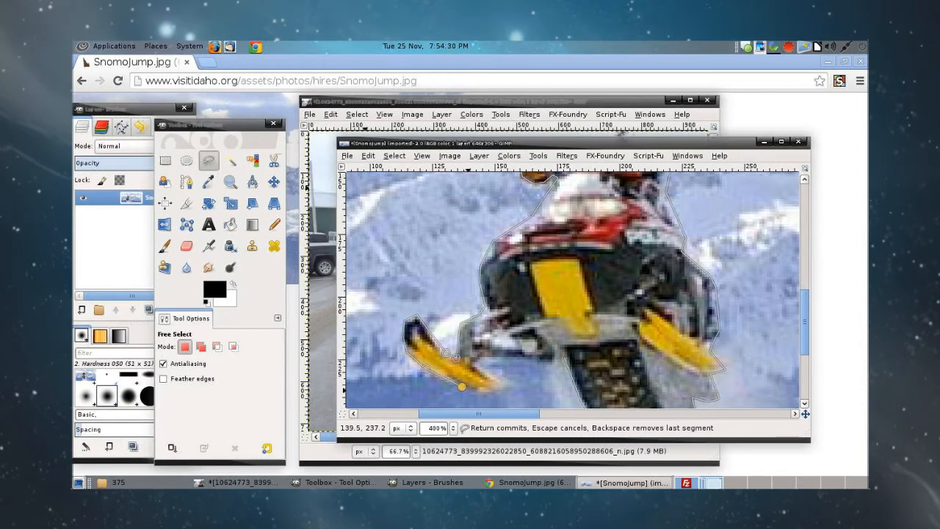
click(514, 385)
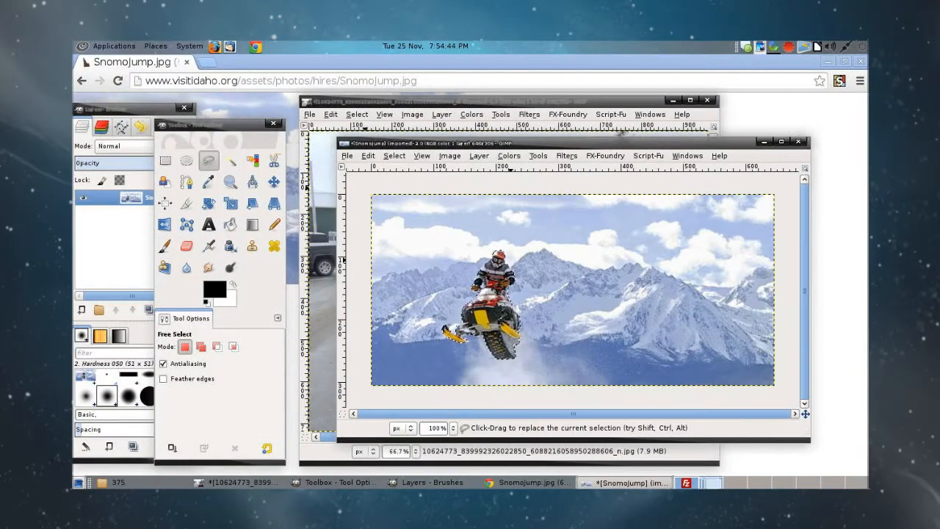
Copy the selected rider and make the pasted selection a new layer in the selfie
key(Ctrl+C)
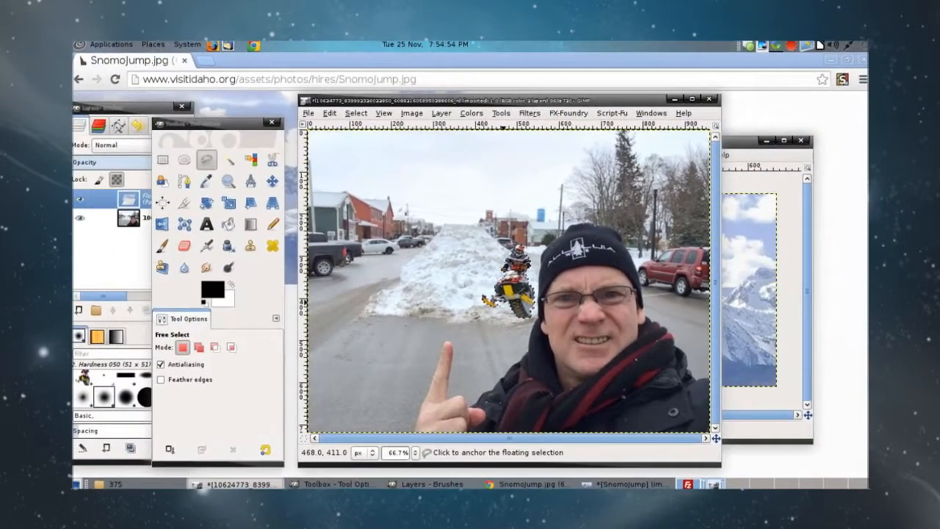
click(441, 115)
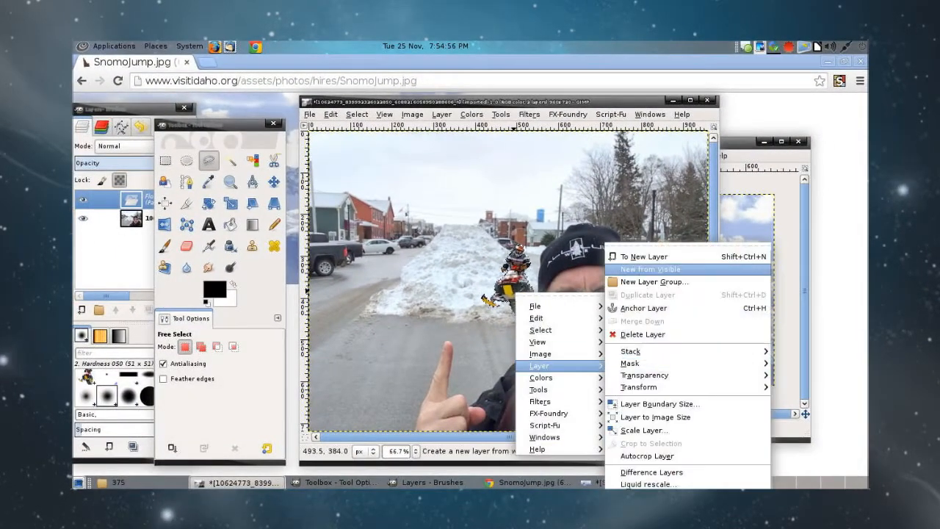
click(649, 269)
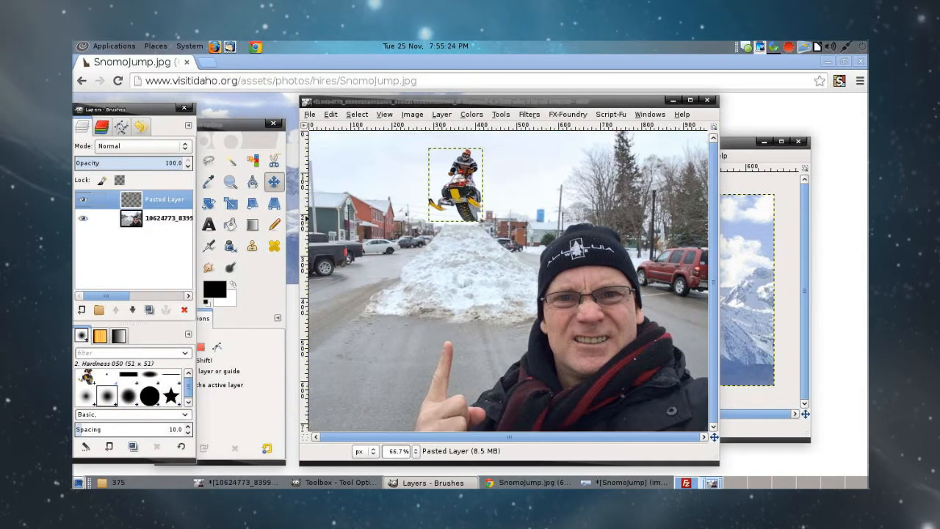
Move the pasted snowmobile rider layer so he appears mid-jump above the snowbank
right_click(458, 198)
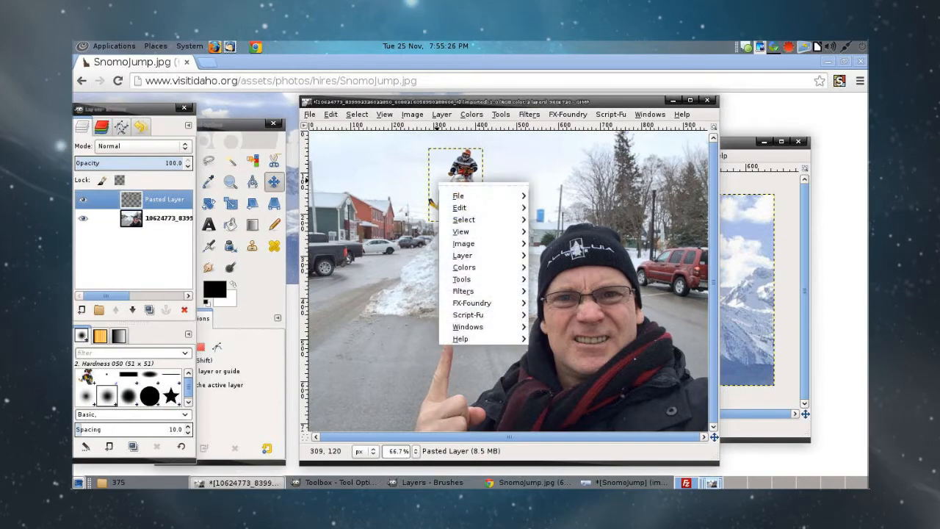
click(461, 256)
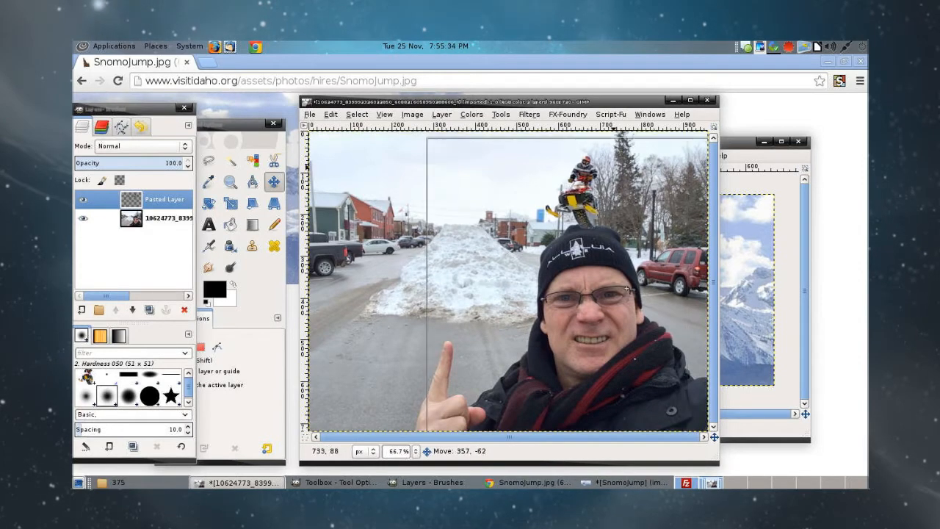
drag(587, 198, 452, 183)
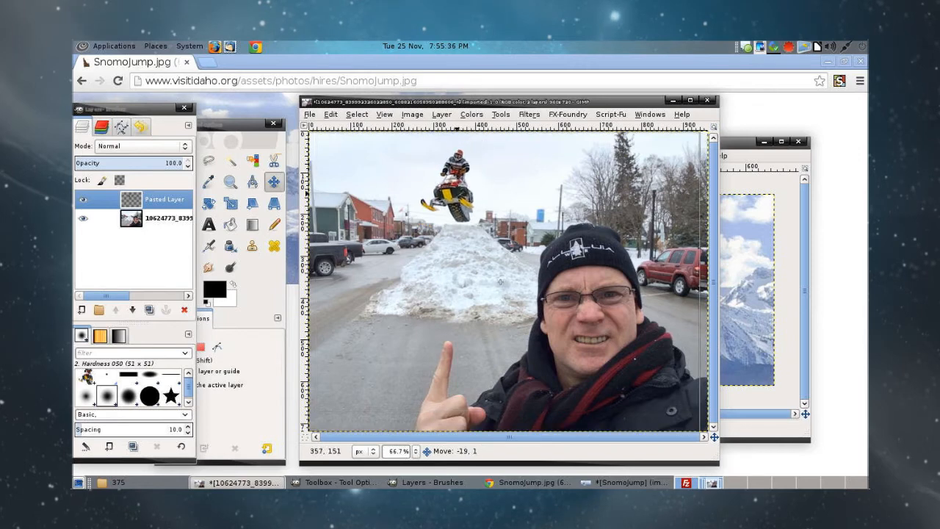